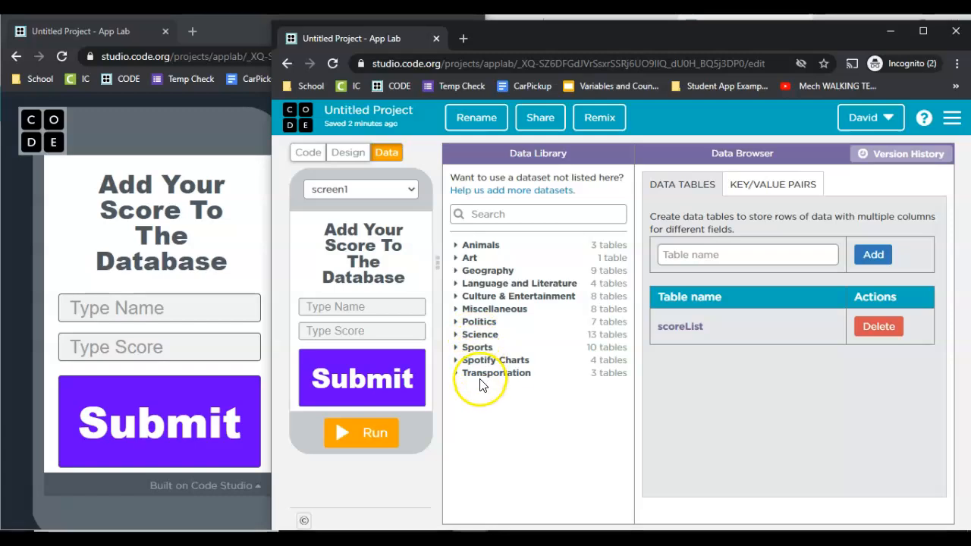
- Delete an old scoreList row and submit JT with score 17 in the running app
{"action": "left_click", "coordinate": [680, 326]}
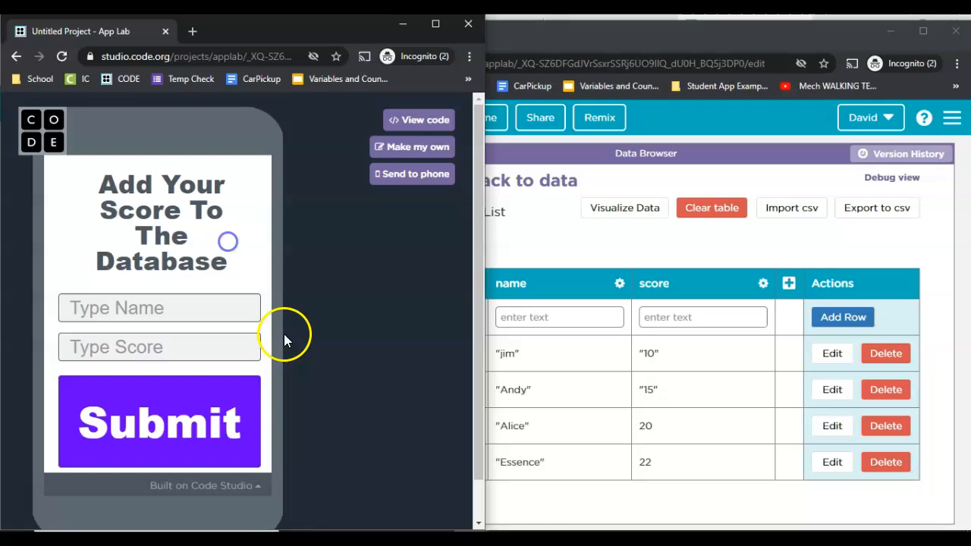
{"action": "left_click", "coordinate": [158, 308]}
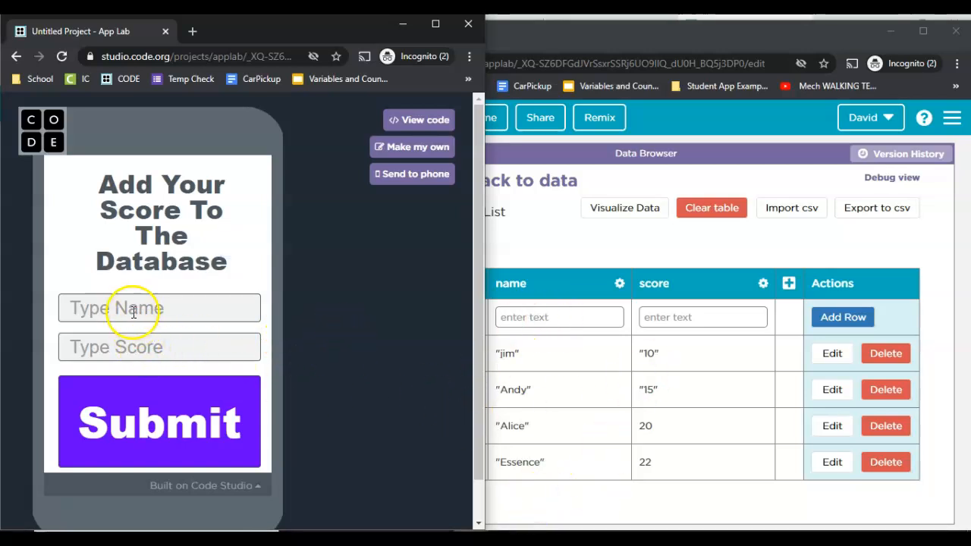
{"action": "mouse_move", "coordinate": [277, 376]}
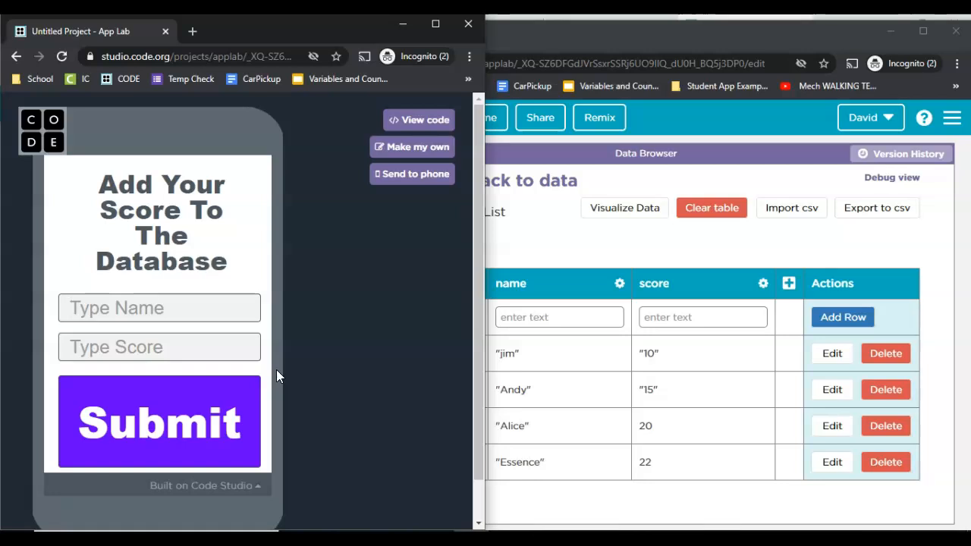
{"action": "type", "text": "JT"}
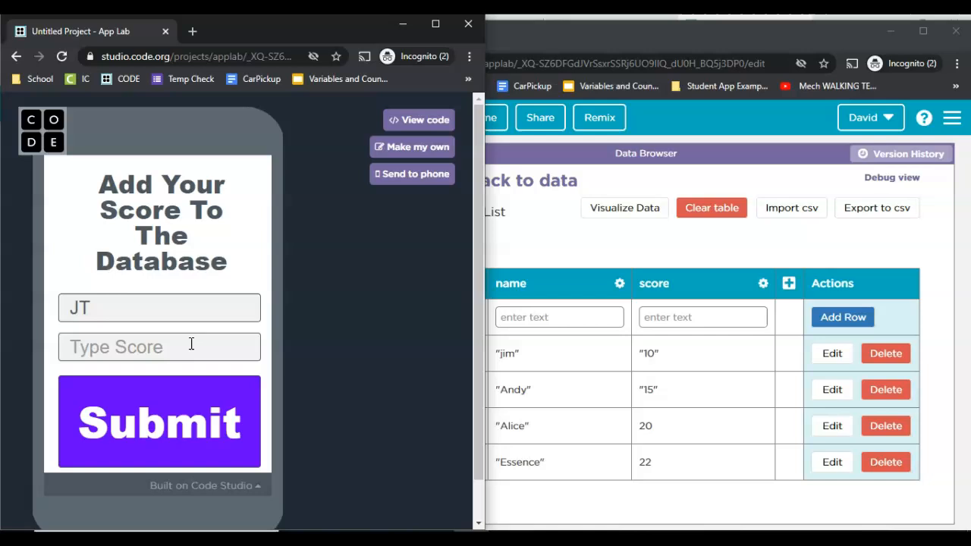
{"action": "type", "text": "17"}
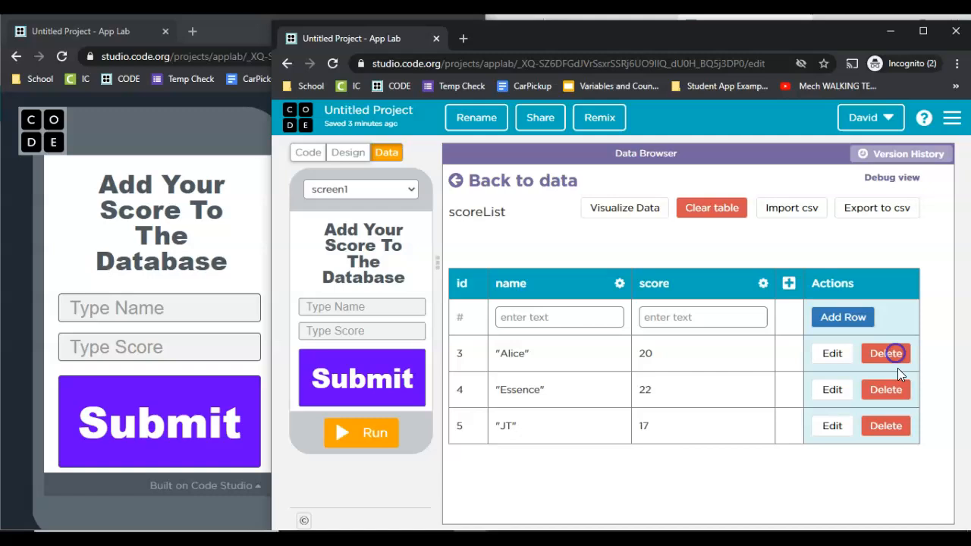
{"action": "left_click", "coordinate": [885, 353]}
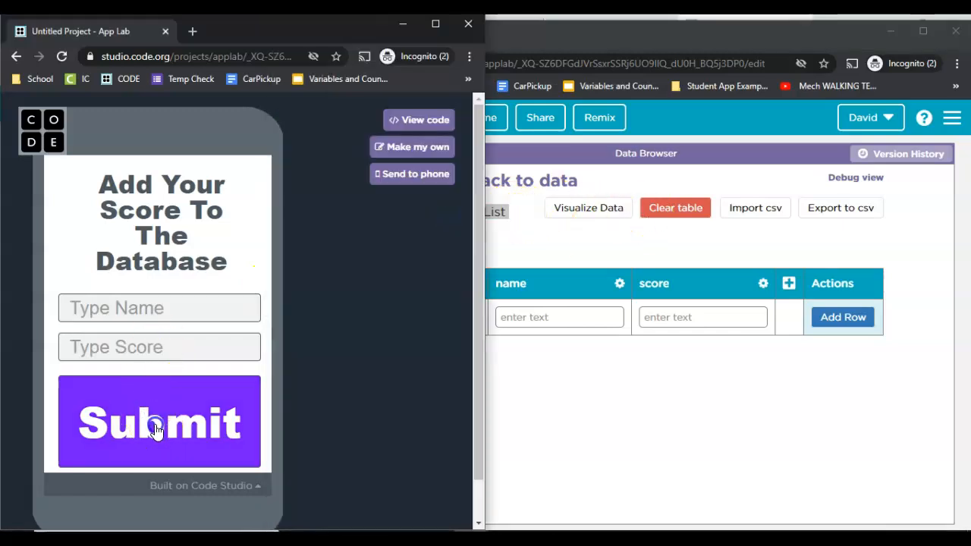
{"action": "left_click", "coordinate": [159, 422]}
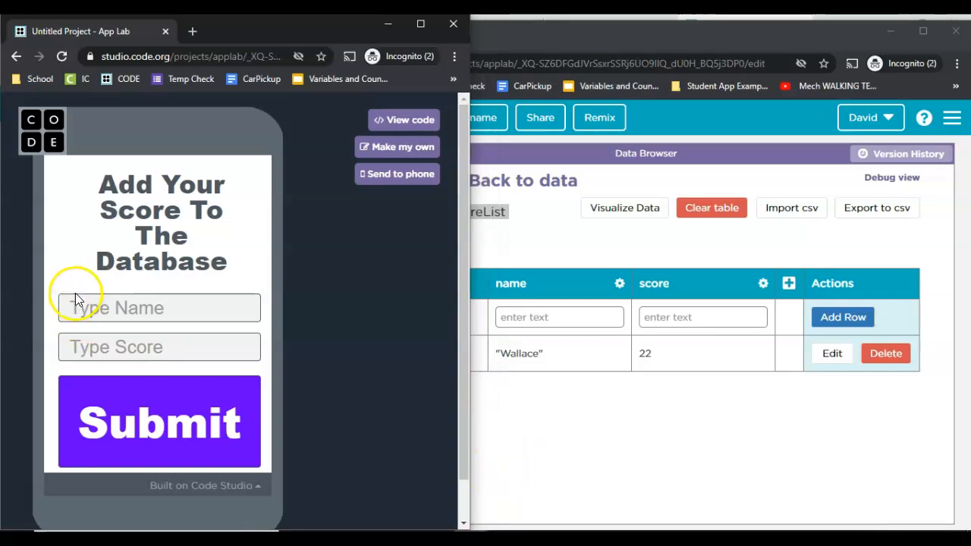
- Submit Portia with a score of 99
{"action": "type", "text": "Portia"}
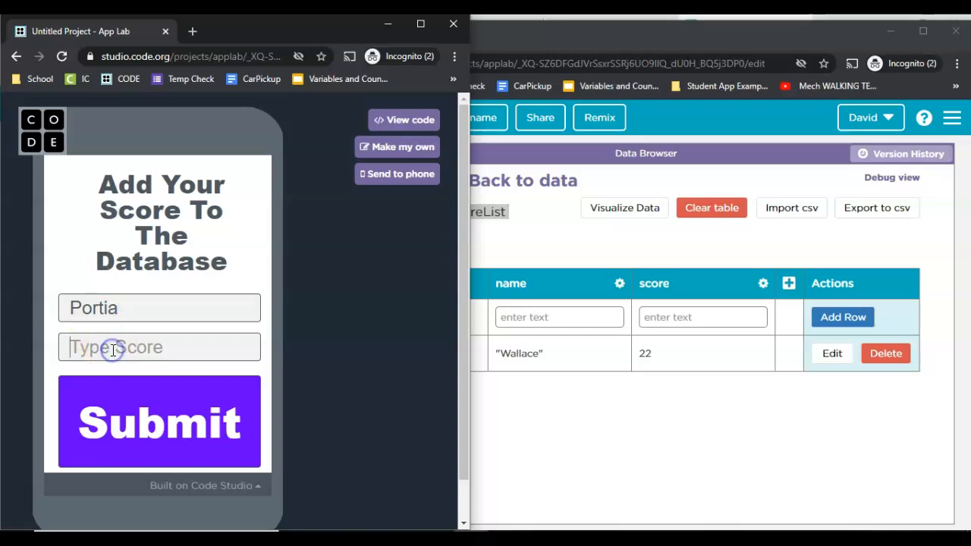
{"action": "type", "text": "99"}
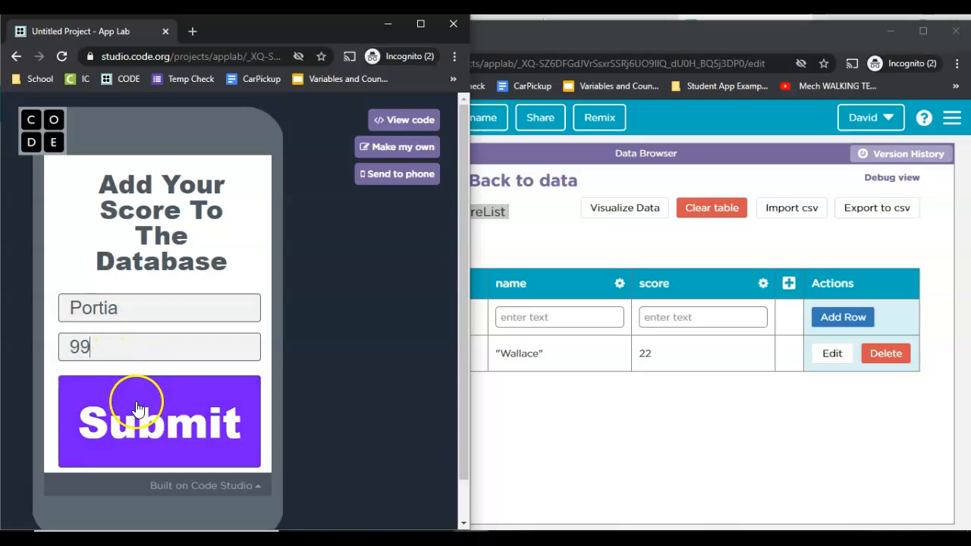
{"action": "left_click", "coordinate": [159, 422]}
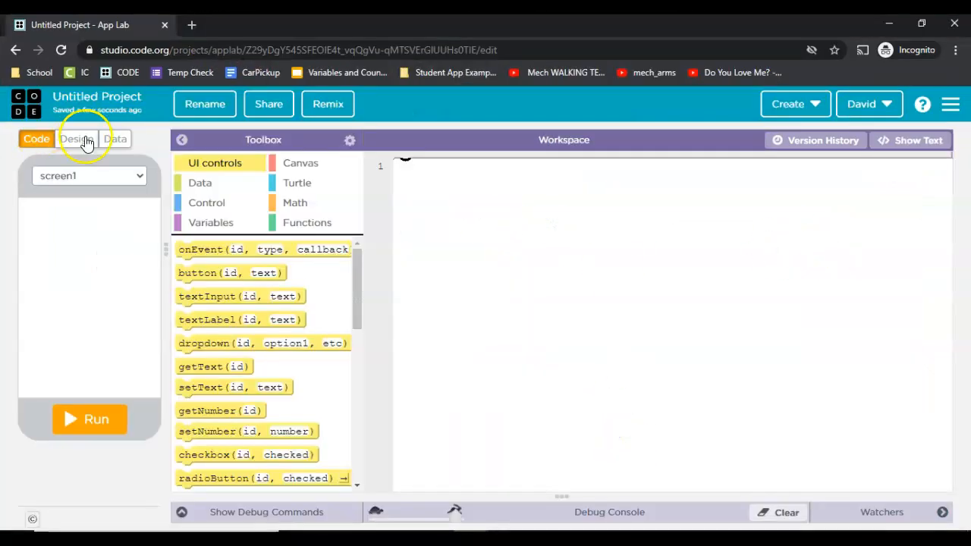
- Place a button on screen1 with id submit_btn, larger text, and a new background colour
{"action": "left_click", "coordinate": [76, 139]}
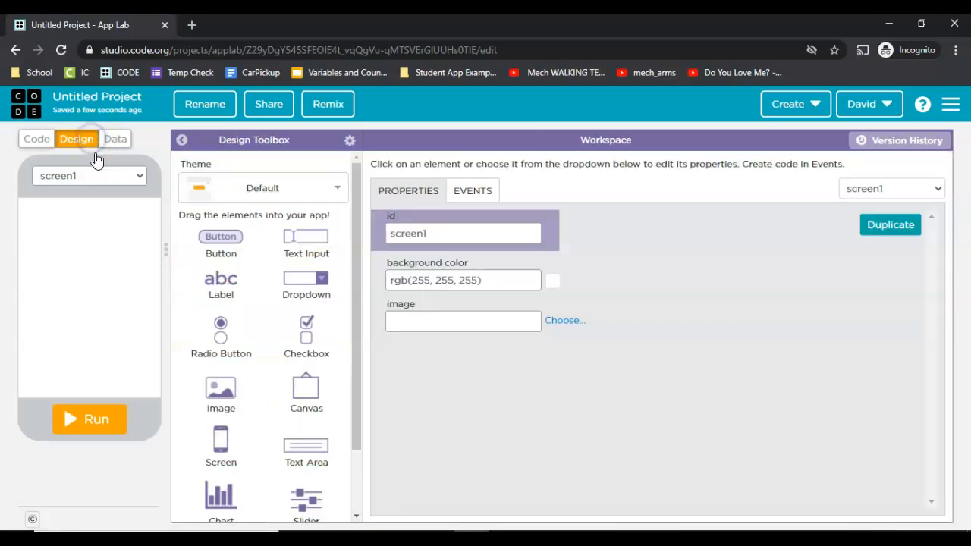
{"action": "left_click_drag", "start_coordinate": [221, 236], "coordinate": [72, 348]}
{"action": "type", "text": "subtmi"}
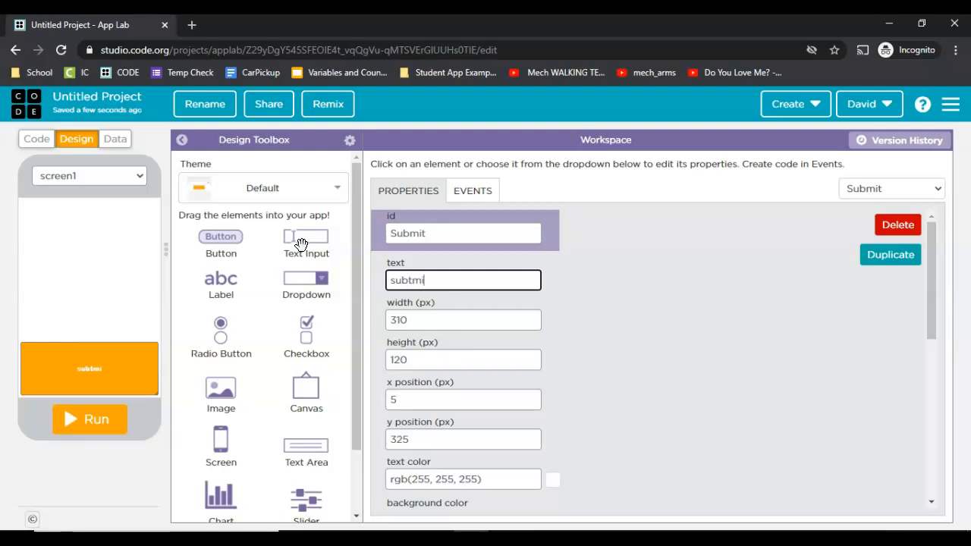
{"action": "scroll", "scroll_direction": "down", "scroll_amount": 3}
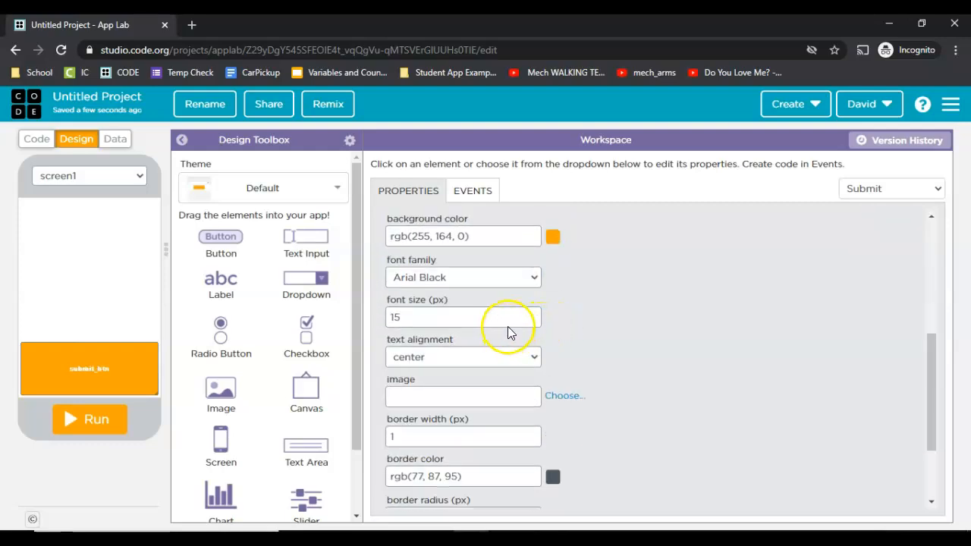
{"action": "type", "text": "35"}
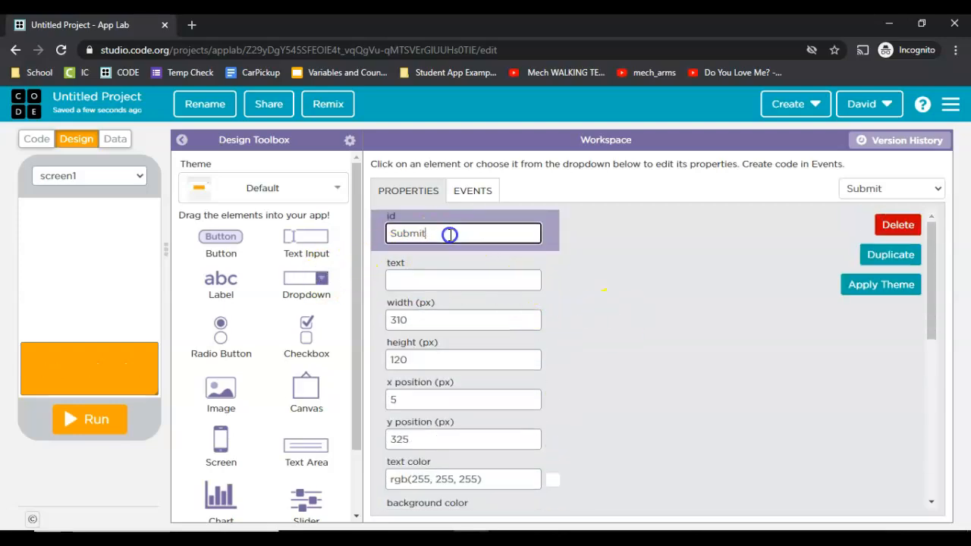
{"action": "type", "text": "submit_btn"}
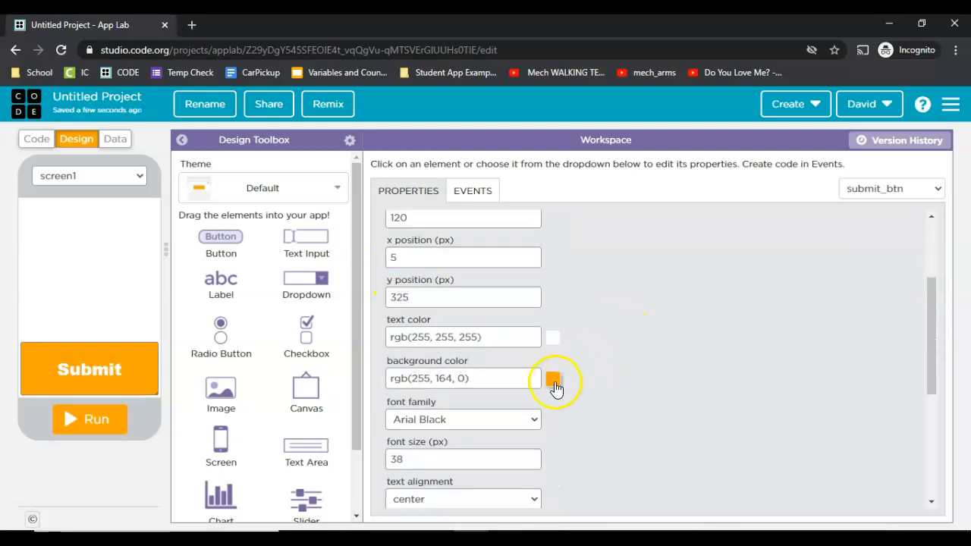
{"action": "left_click", "coordinate": [553, 381]}
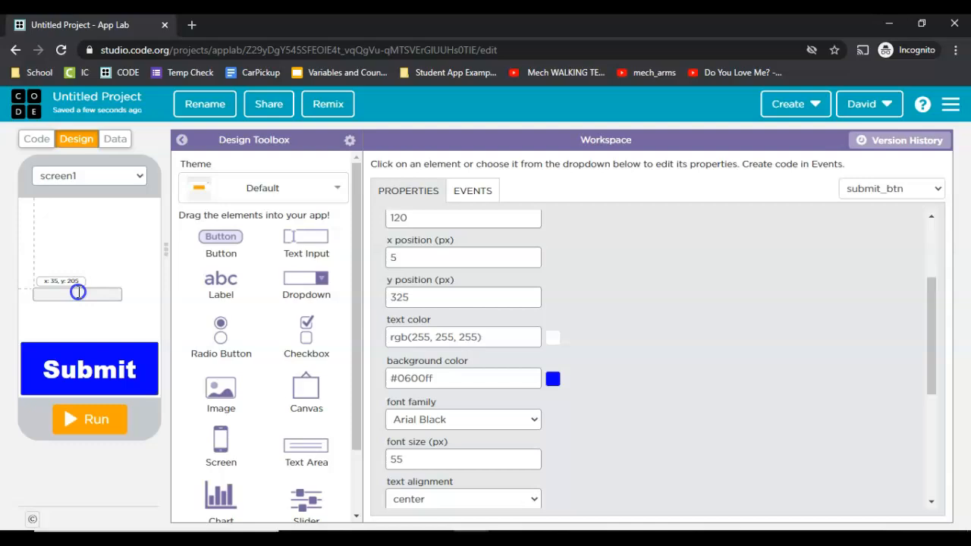
- Add a widened Type Name text input and duplicate it for the Type Score input
{"action": "left_click_drag", "start_coordinate": [78, 293], "coordinate": [71, 287]}
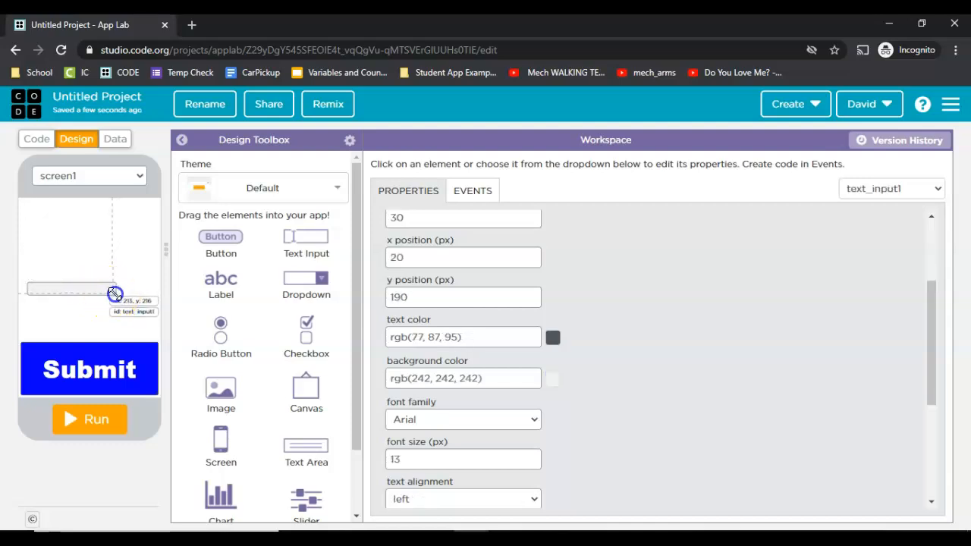
{"action": "left_click_drag", "start_coordinate": [114, 295], "coordinate": [137, 302]}
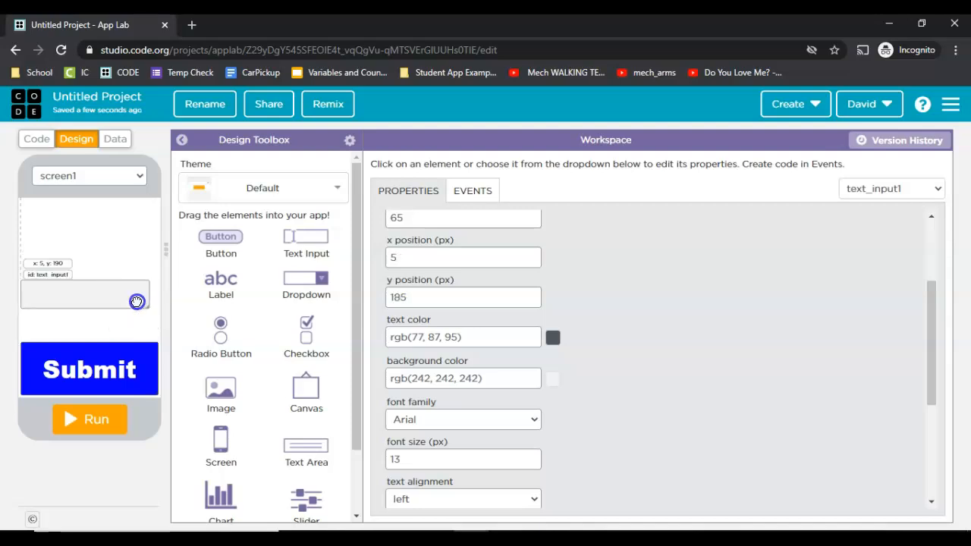
{"action": "left_click", "coordinate": [89, 290]}
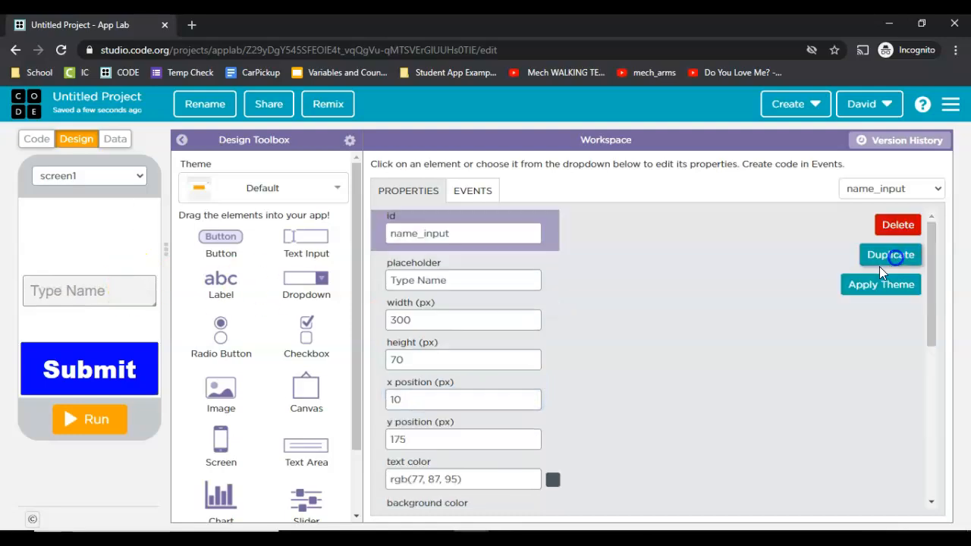
{"action": "left_click", "coordinate": [890, 254]}
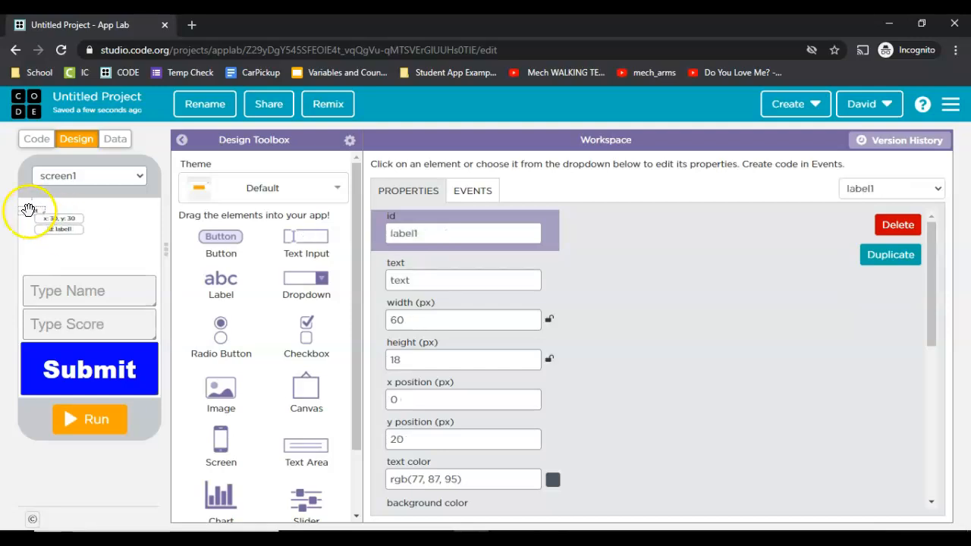
- Add the 'Enter Your Score Into The Database' heading label, then view the data tables
{"action": "left_click_drag", "start_coordinate": [34, 208], "coordinate": [49, 211]}
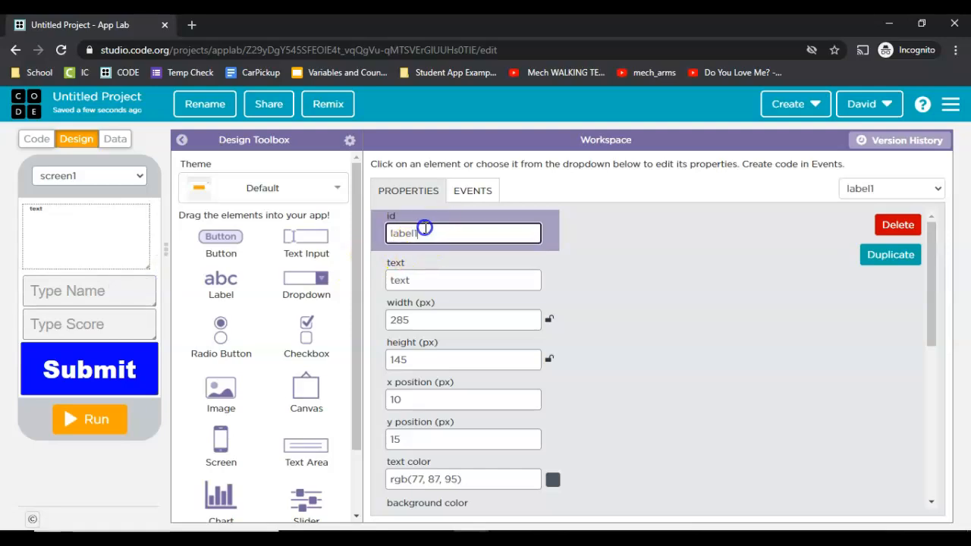
{"action": "type", "text": "Enter Your"}
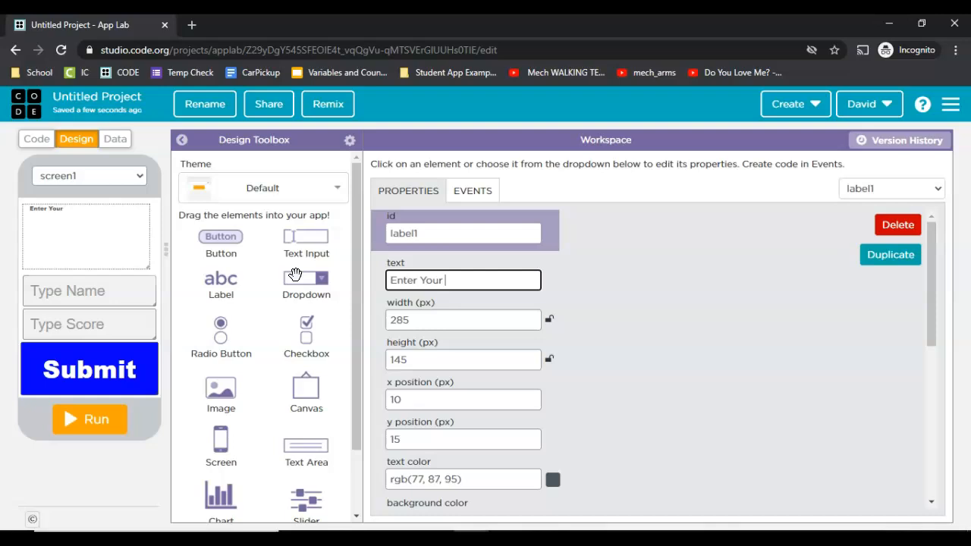
{"action": "type", "text": "Score ("}
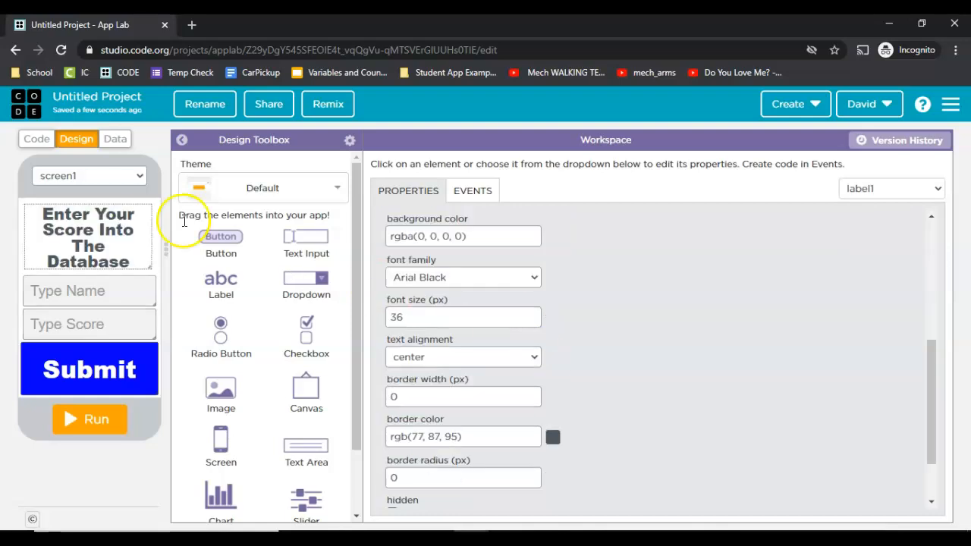
{"action": "left_click", "coordinate": [114, 138]}
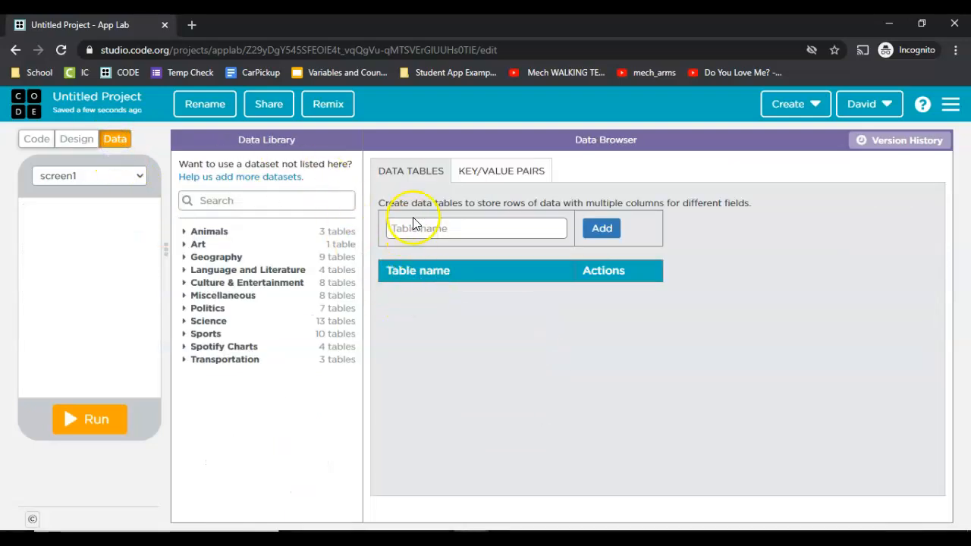
{"action": "mouse_move", "coordinate": [192, 252]}
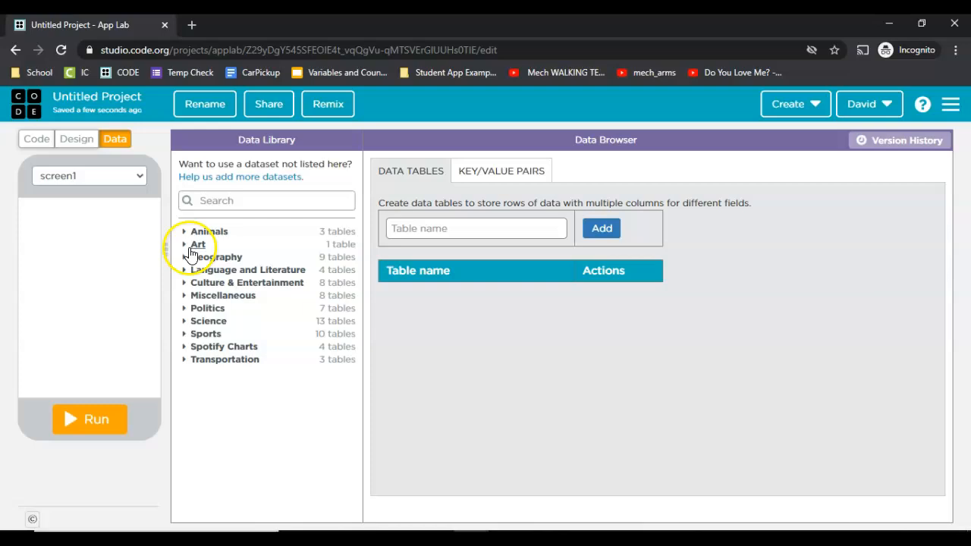
- Preview the Cats dataset table and close it
{"action": "left_click", "coordinate": [208, 231]}
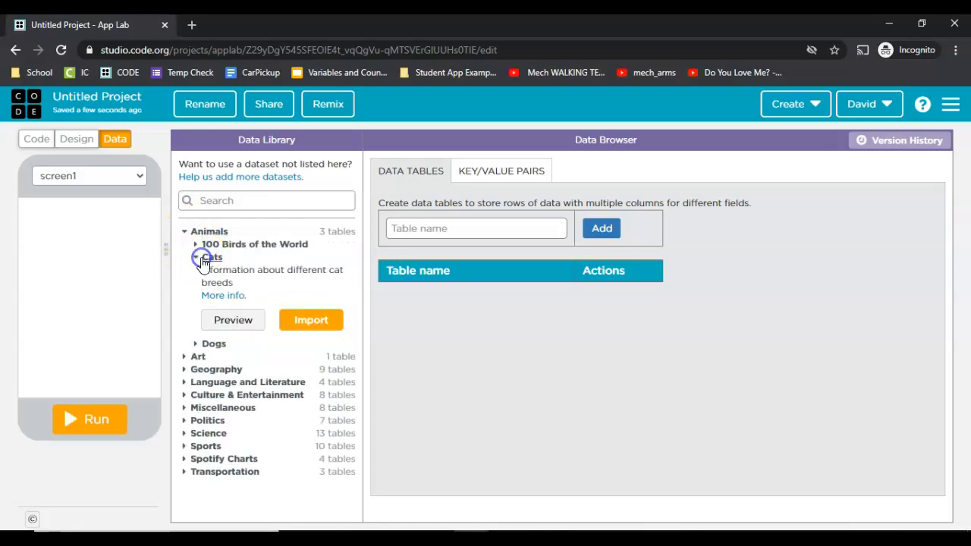
{"action": "left_click", "coordinate": [233, 320]}
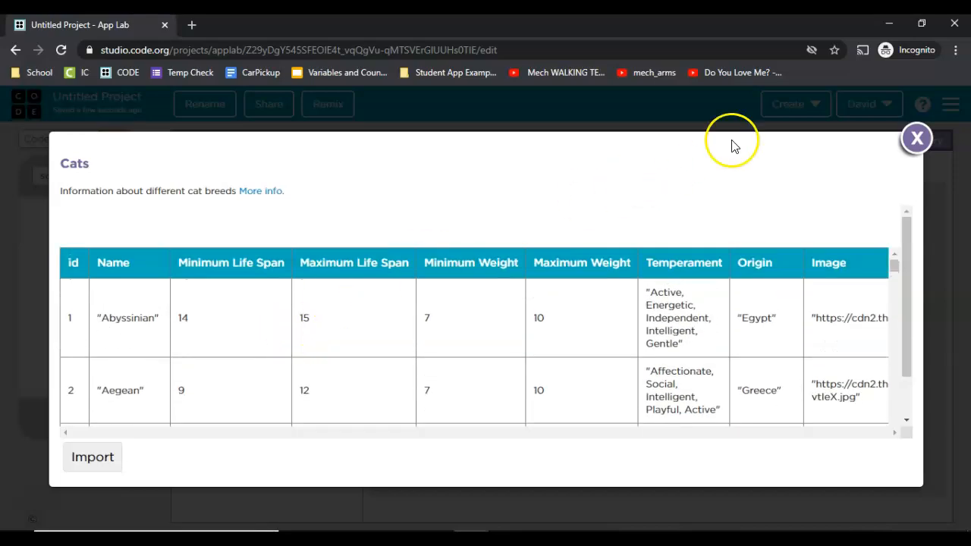
{"action": "left_click", "coordinate": [916, 138]}
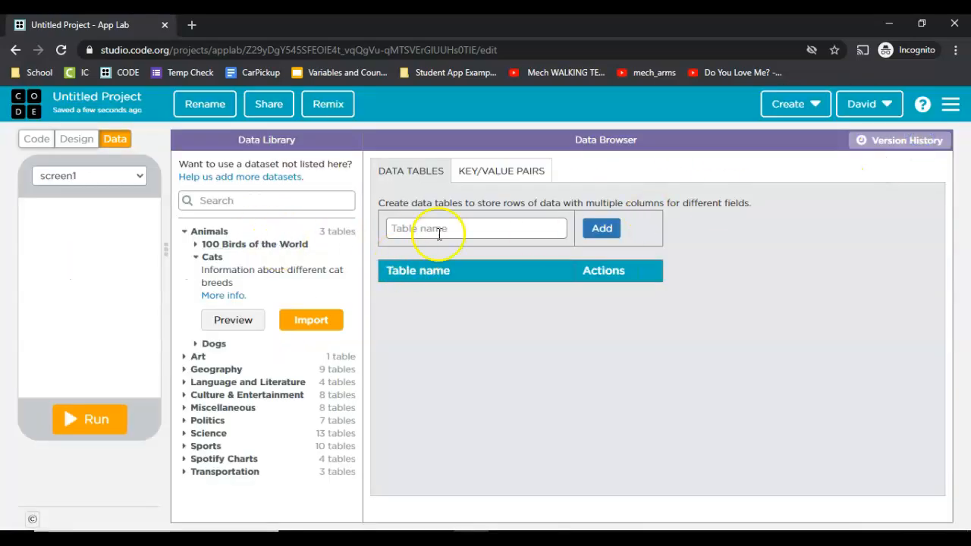
- Create the scoreList table with columns name and score
{"action": "type", "text": "scoreL"}
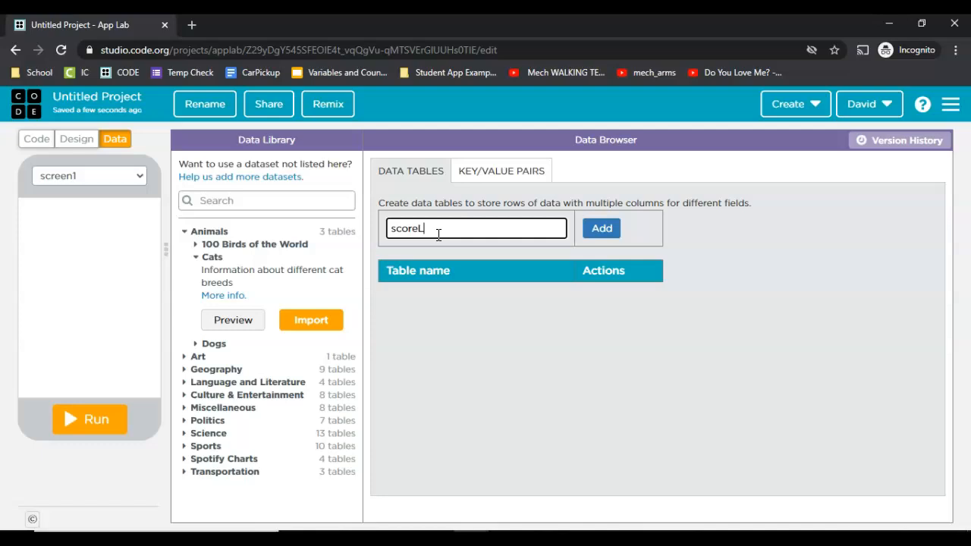
{"action": "left_click", "coordinate": [601, 228]}
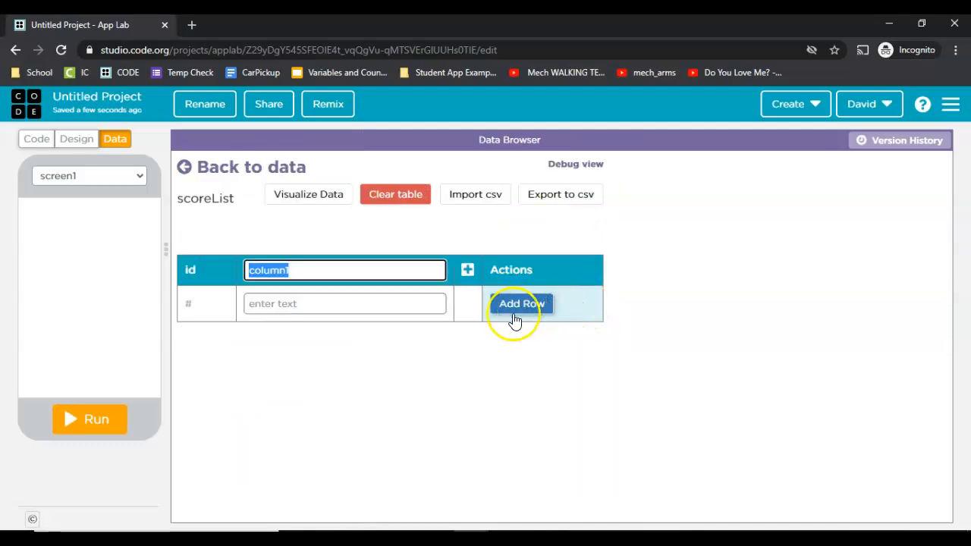
{"action": "type", "text": "name"}
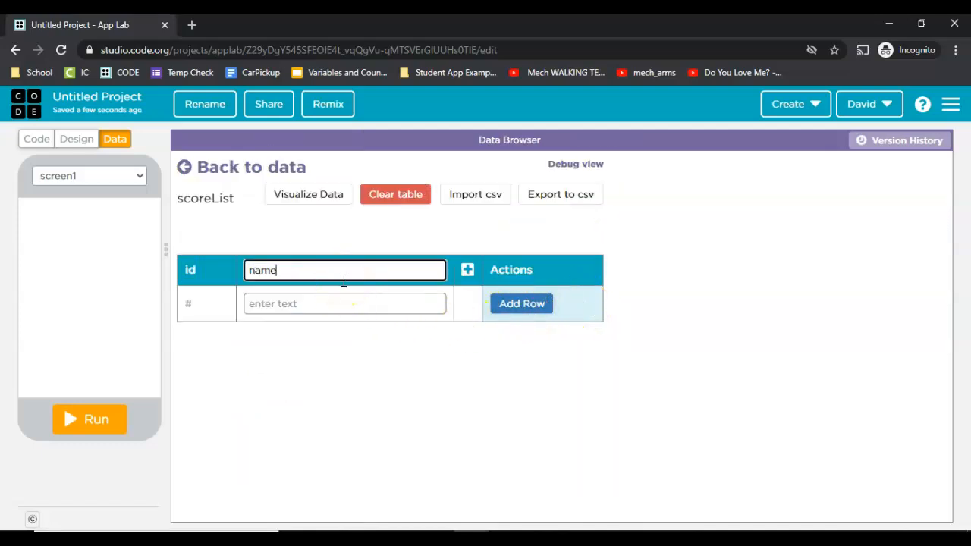
{"action": "left_click", "coordinate": [467, 269]}
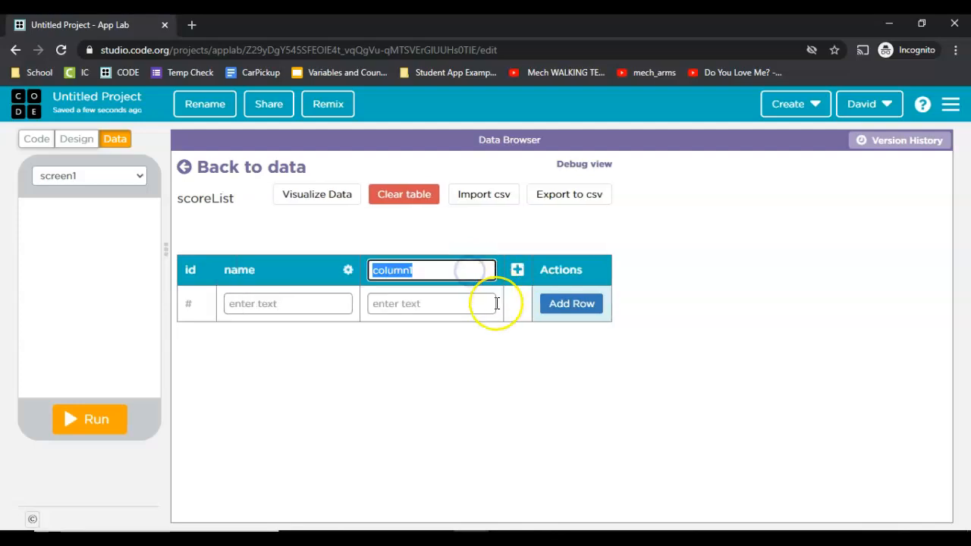
{"action": "type", "text": "score"}
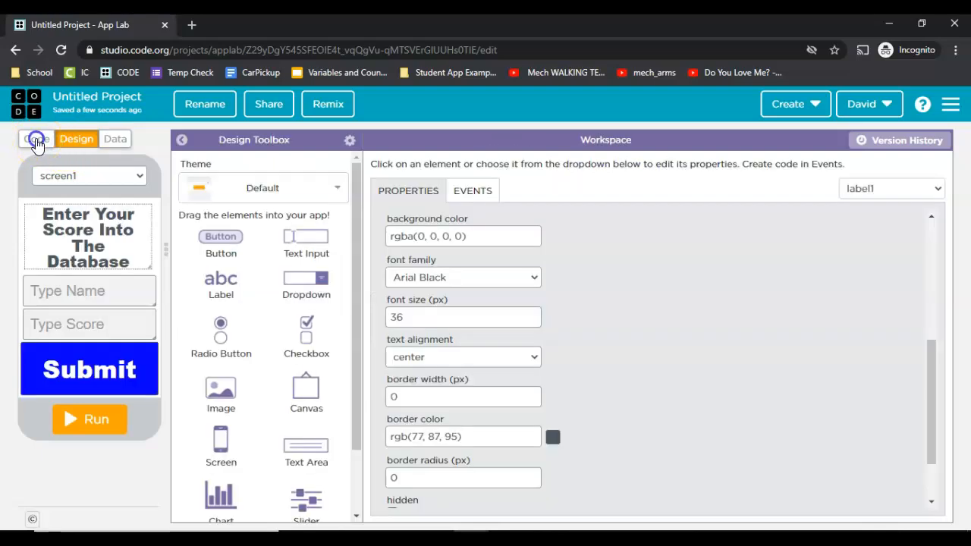
- Declare variables theirName and theirScore inside the submit_btn click handler
{"action": "left_click", "coordinate": [36, 138]}
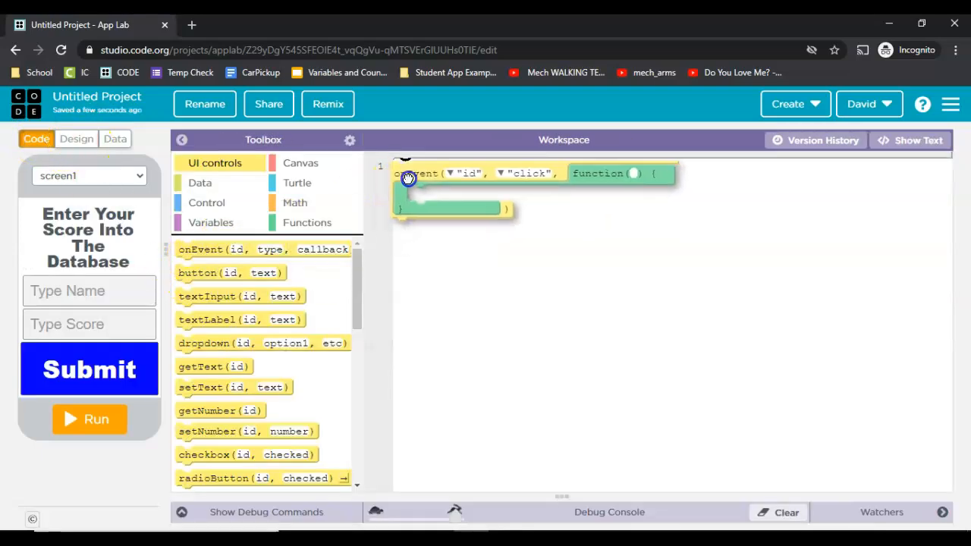
{"action": "left_click", "coordinate": [452, 173]}
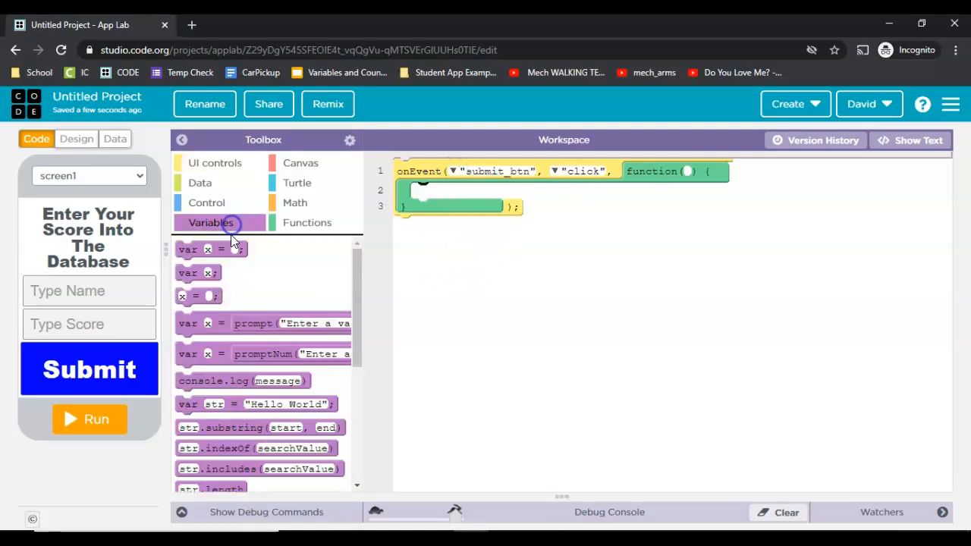
{"action": "left_click_drag", "start_coordinate": [212, 249], "coordinate": [444, 191]}
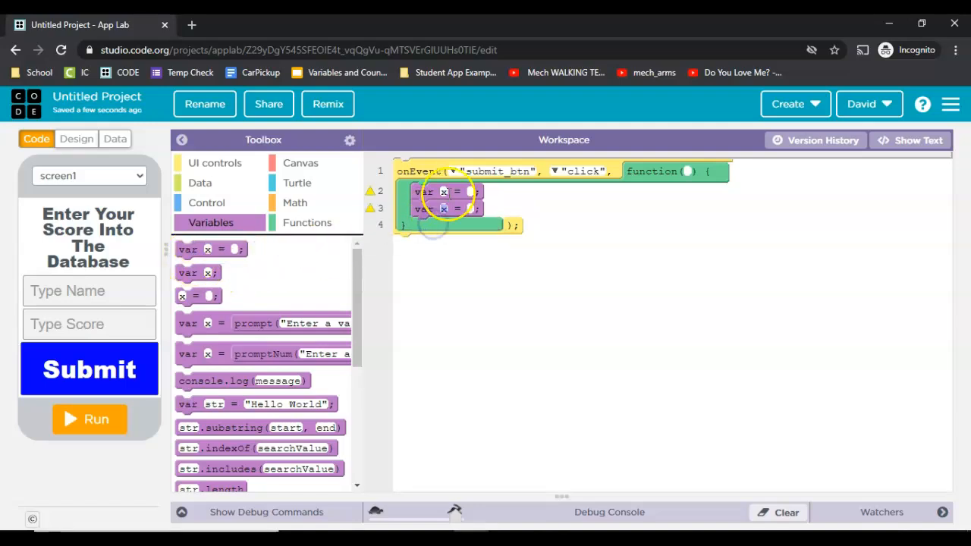
{"action": "type", "text": "theirName"}
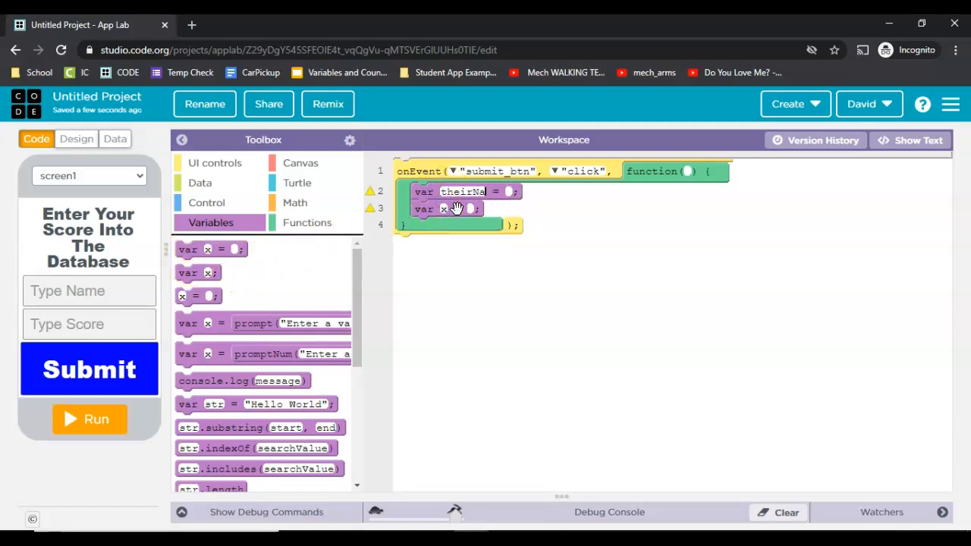
{"action": "type", "text": "theirScore"}
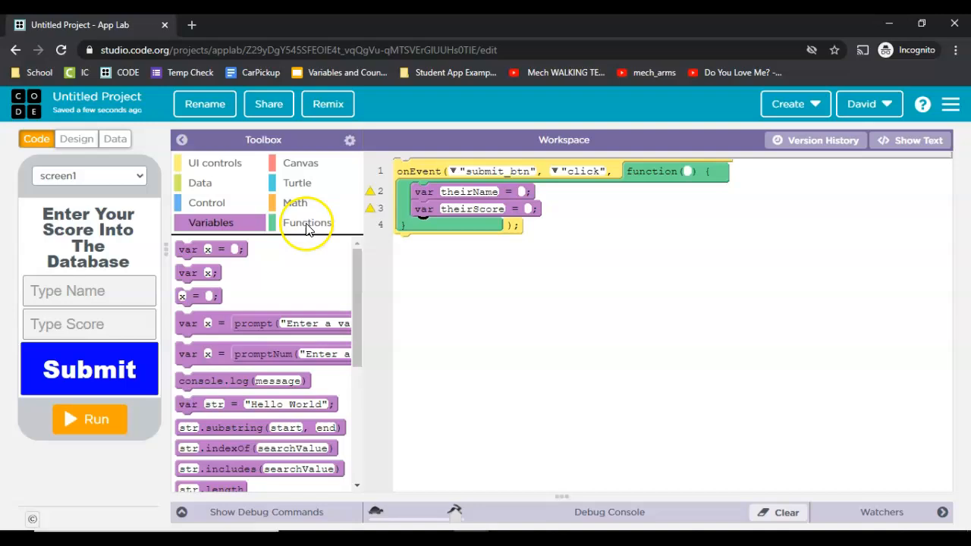
- Fill the variables with getProperty reading name_input's value
{"action": "left_click", "coordinate": [215, 162]}
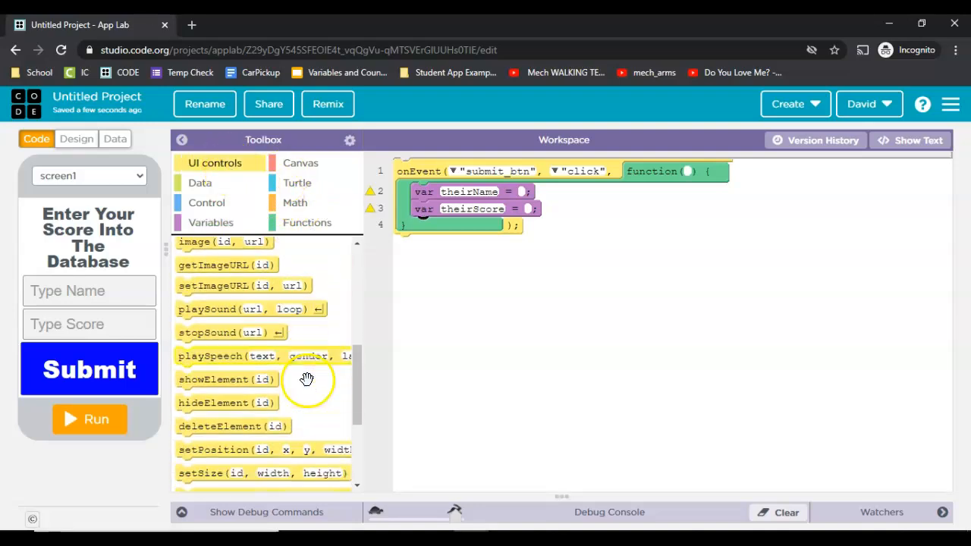
{"action": "scroll", "scroll_direction": "down", "scroll_amount": 3}
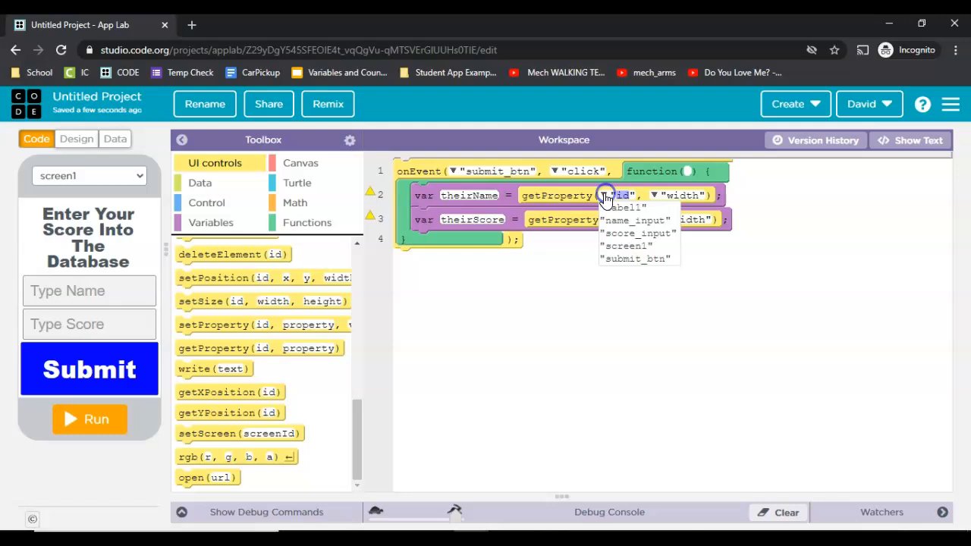
{"action": "left_click", "coordinate": [636, 220]}
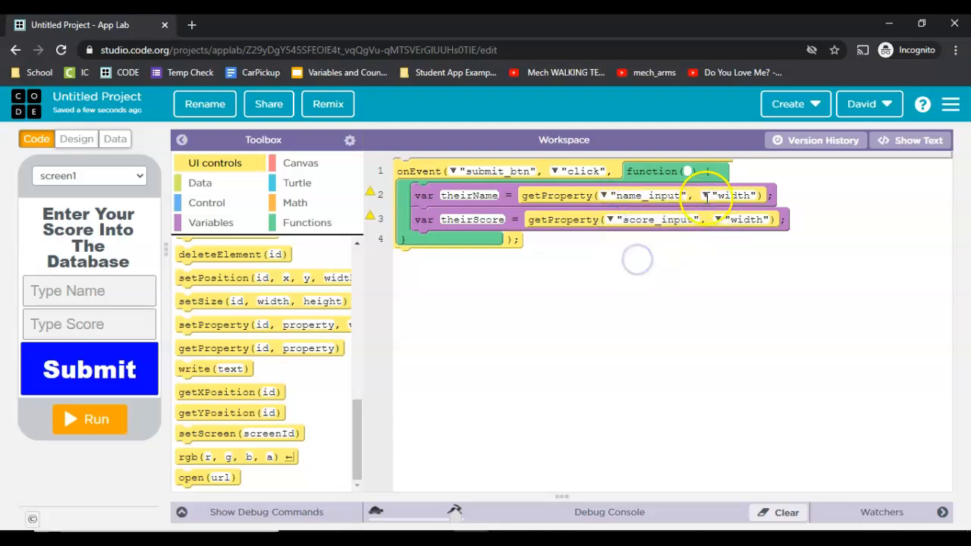
{"action": "left_click", "coordinate": [734, 195]}
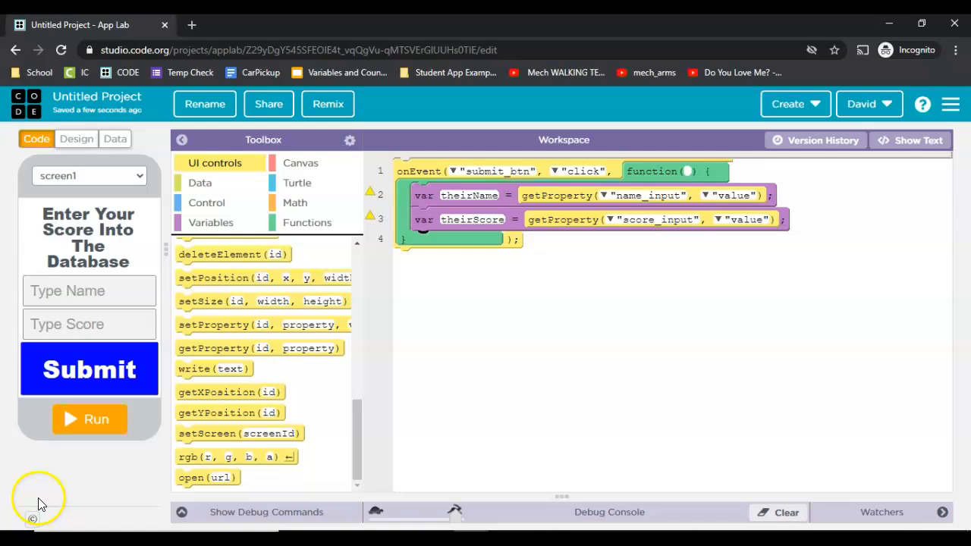
- Add a console.log printing theirname, " : " and theirScore
{"action": "left_click", "coordinate": [210, 222]}
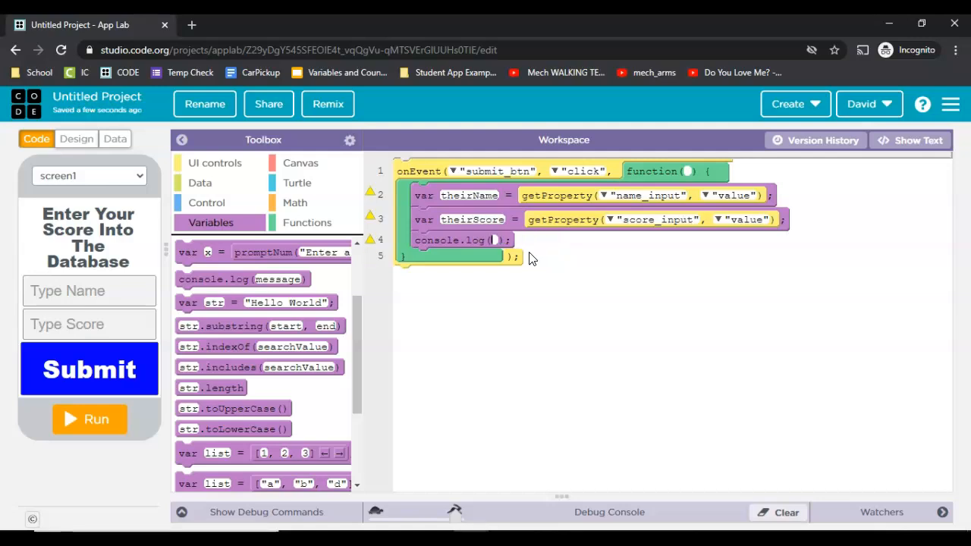
{"action": "type", "text": "theirname + \" : \" + theirScore"}
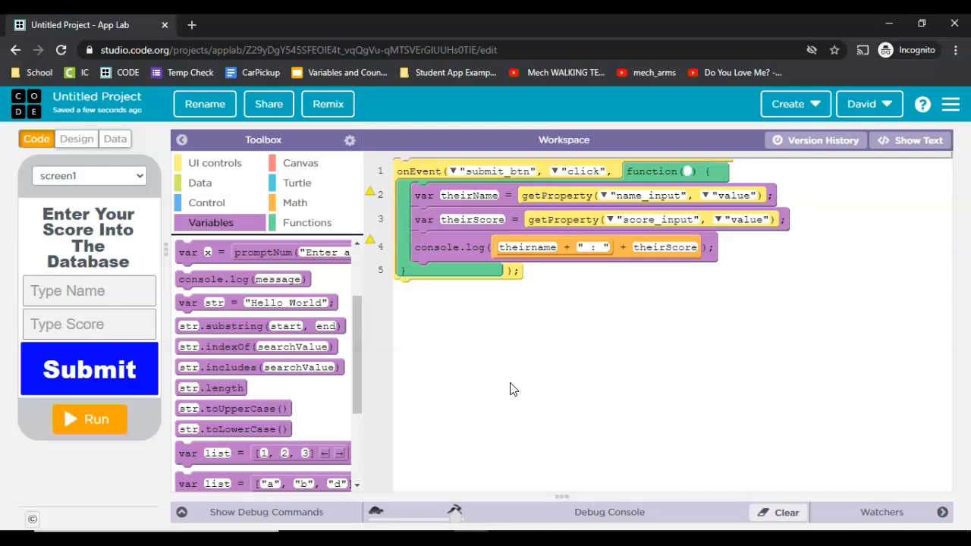
- Run the app submitting Jon's score, stop it, and confirm scoreList has no rows
{"action": "left_click", "coordinate": [89, 419]}
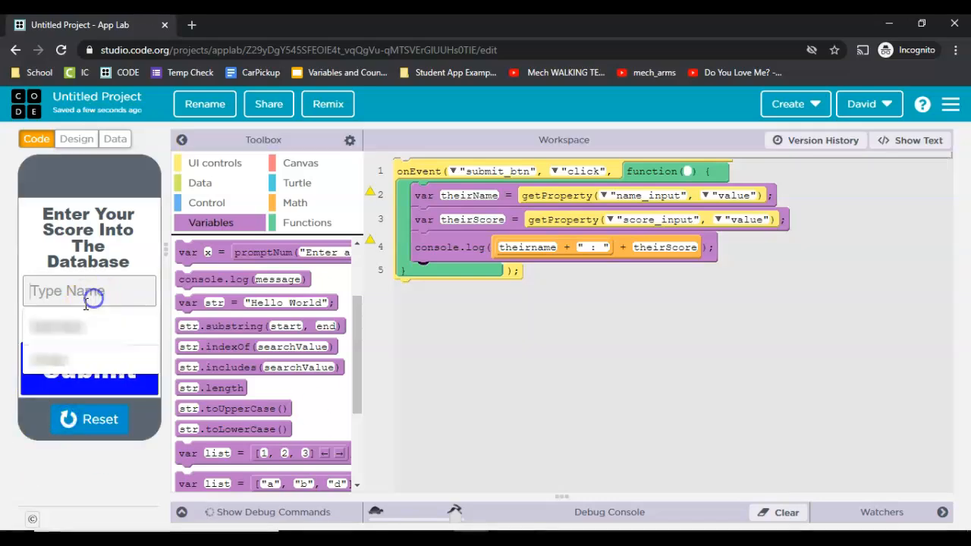
{"action": "type", "text": "jon"}
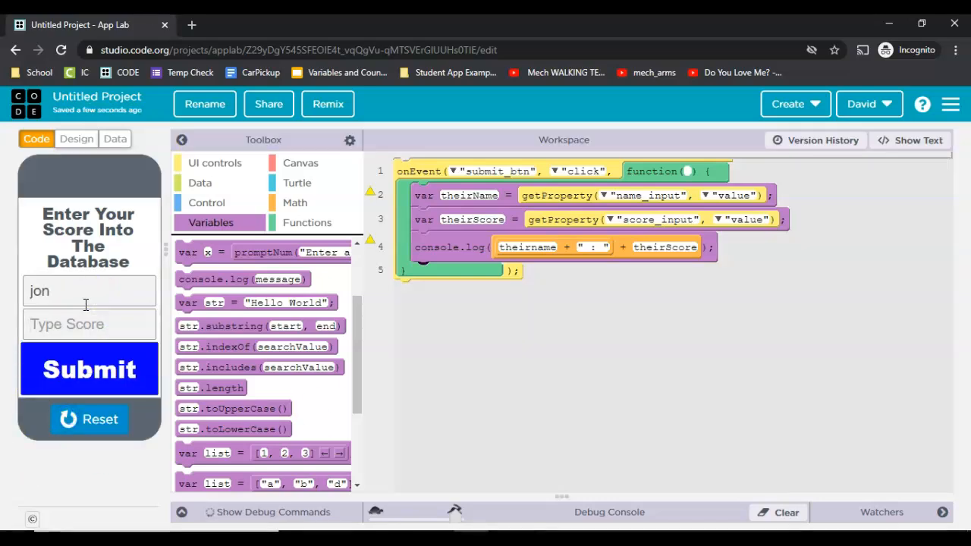
{"action": "type", "text": "22"}
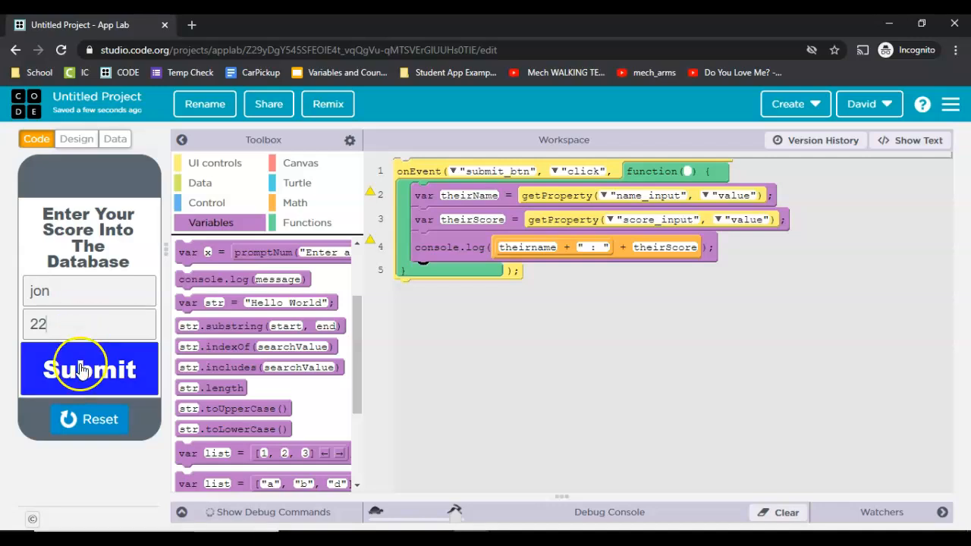
{"action": "left_click", "coordinate": [88, 370]}
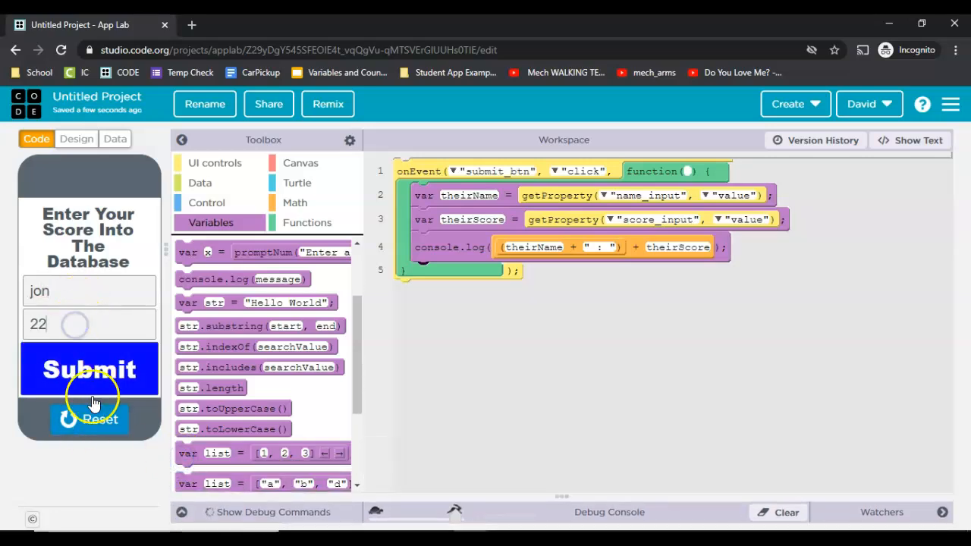
{"action": "left_click", "coordinate": [89, 368]}
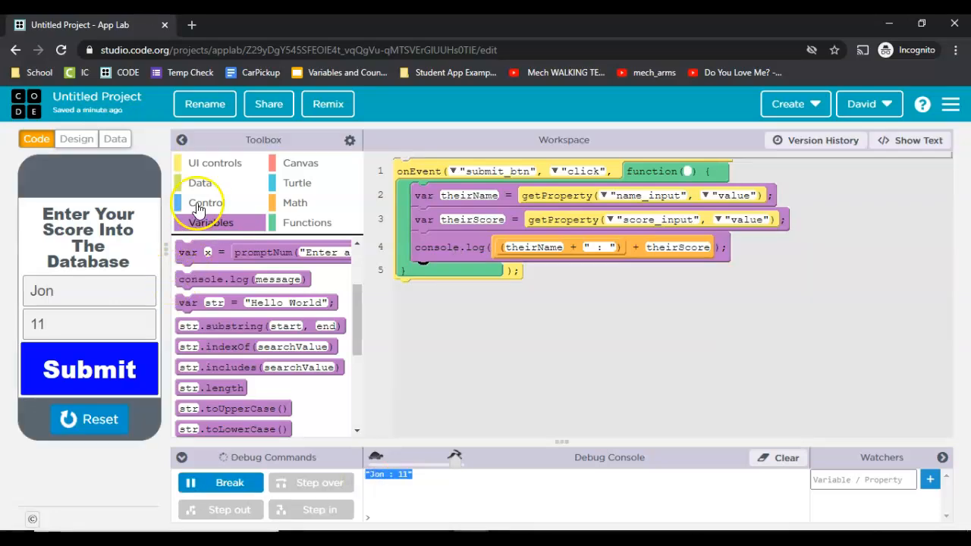
{"action": "left_click", "coordinate": [114, 139]}
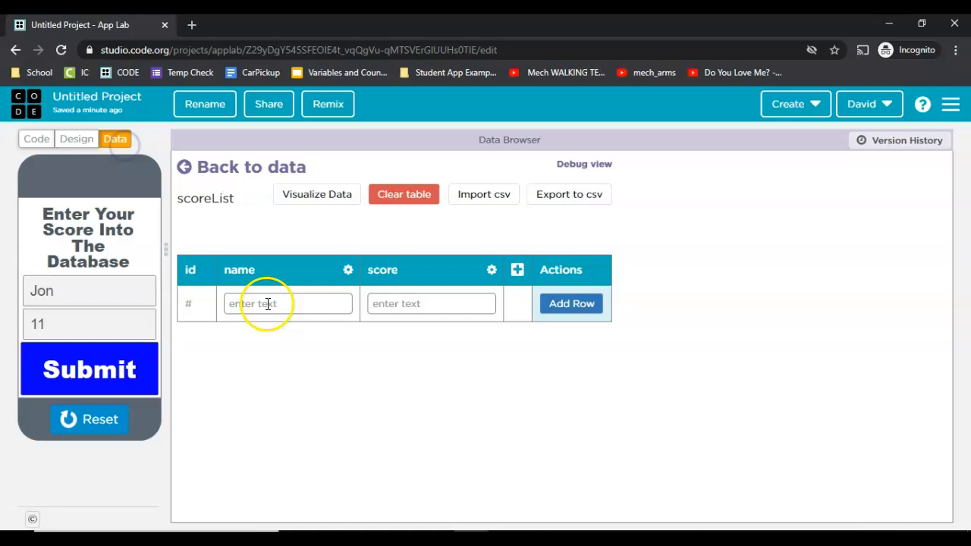
{"action": "left_click", "coordinate": [35, 139]}
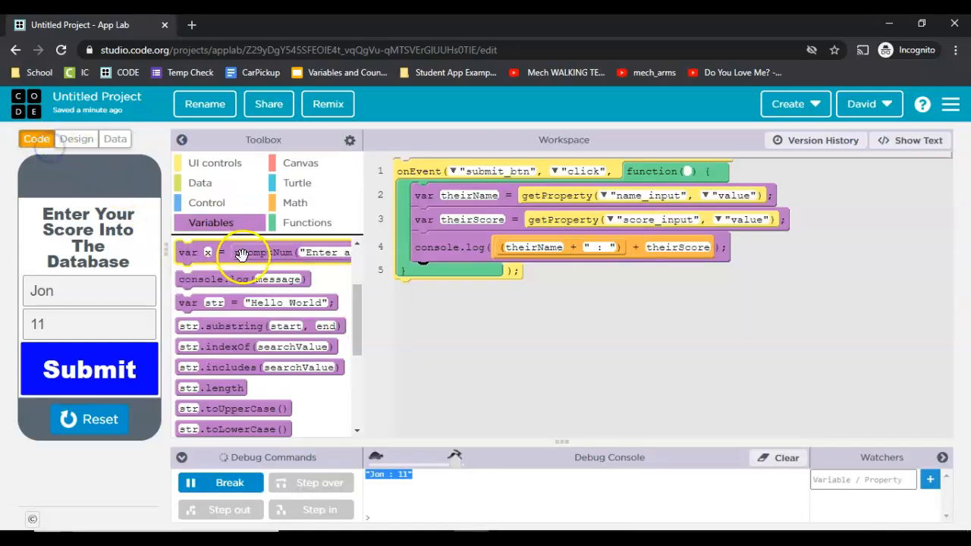
- Make createRecord save name theirName and score theirScore into scoreList, editing in text mode
{"action": "left_click", "coordinate": [200, 183]}
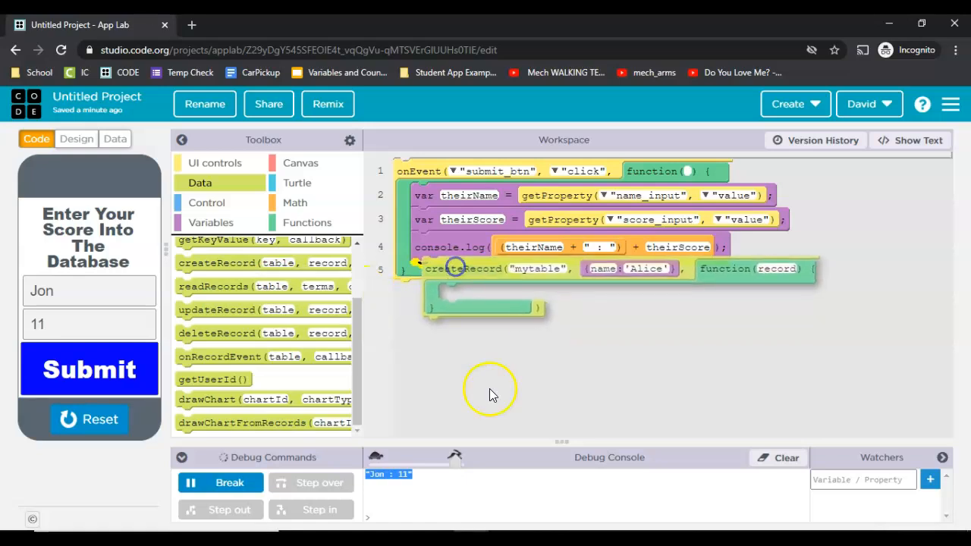
{"action": "type", "text": "scoreList\""}
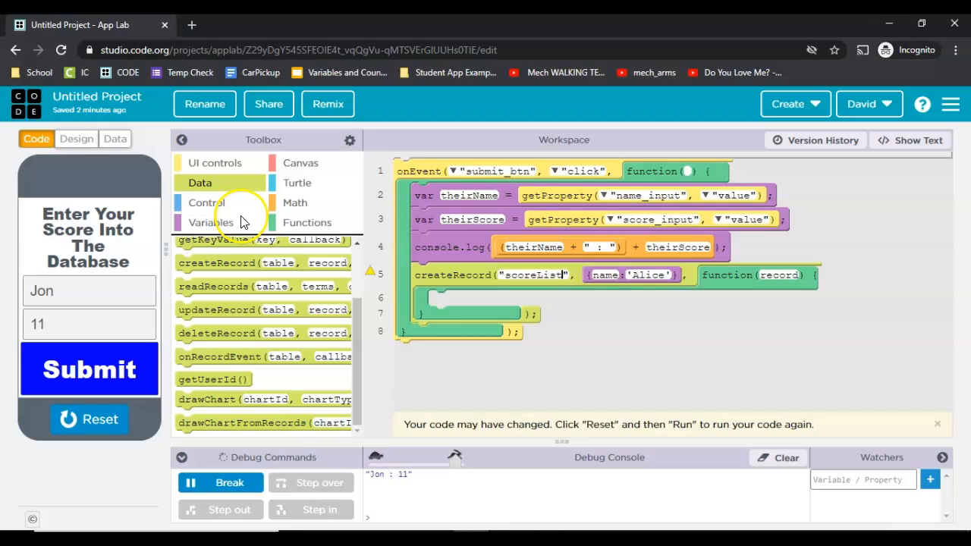
{"action": "left_click", "coordinate": [115, 139]}
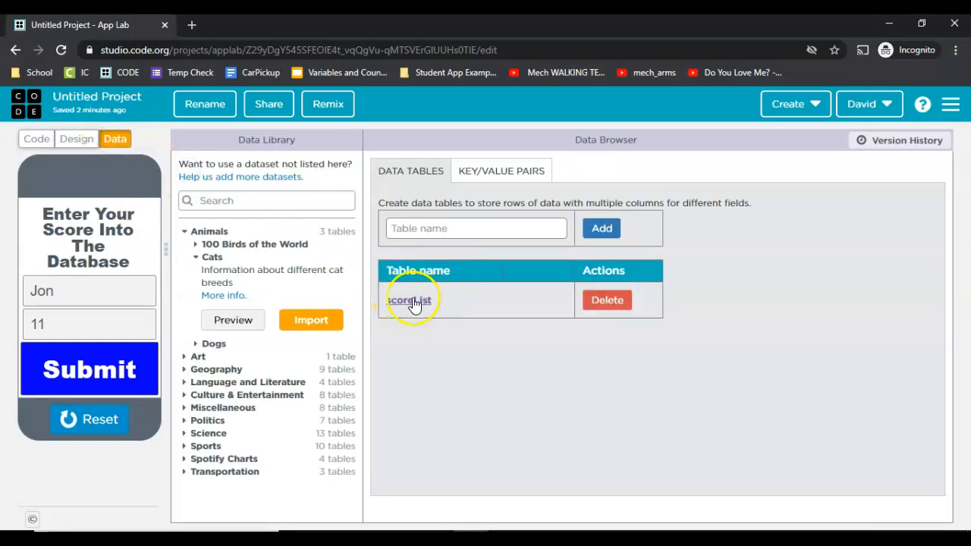
{"action": "left_click", "coordinate": [35, 139]}
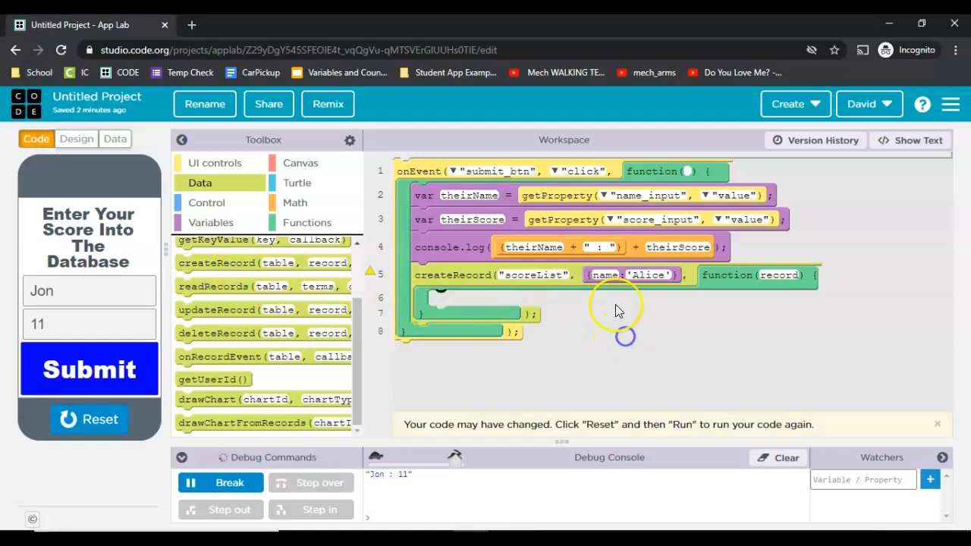
{"action": "mouse_move", "coordinate": [19, 512]}
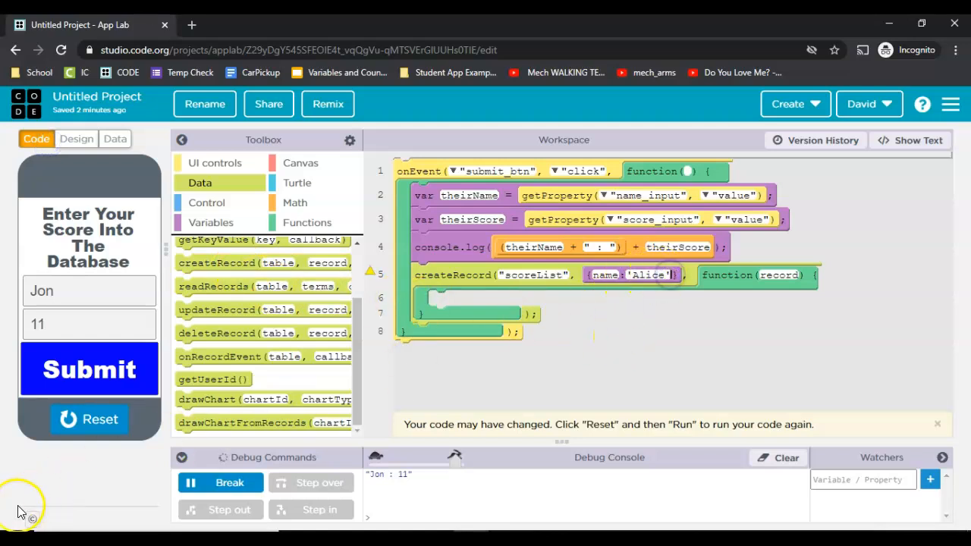
{"action": "mouse_move", "coordinate": [35, 512]}
{"action": "type", "text": "theirNam"}
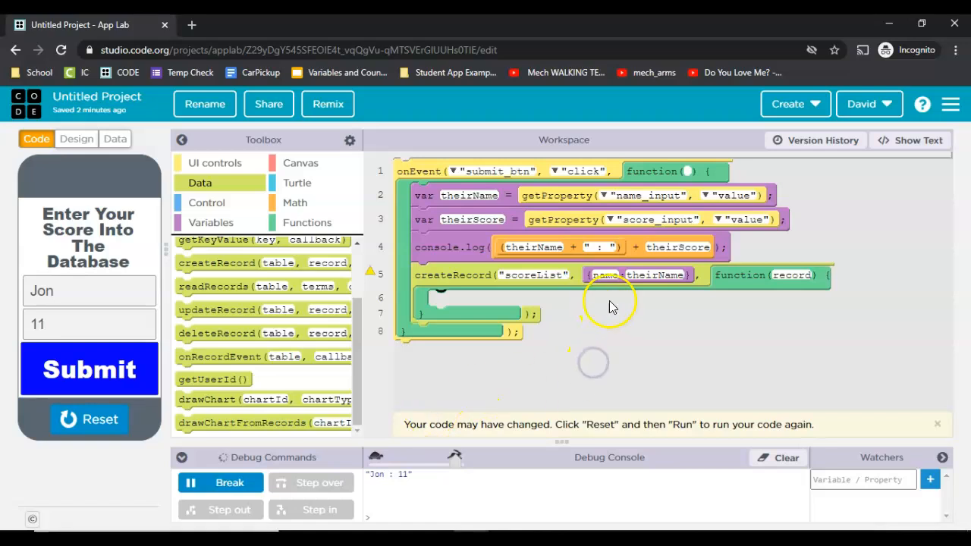
{"action": "left_click", "coordinate": [910, 140]}
{"action": "type", "text": ", score:theirScore"}
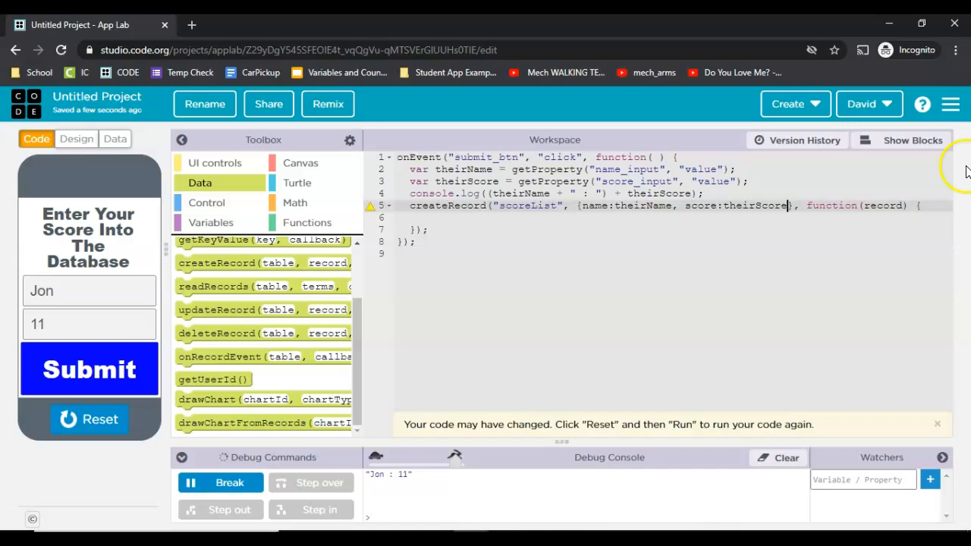
{"action": "left_click", "coordinate": [911, 139]}
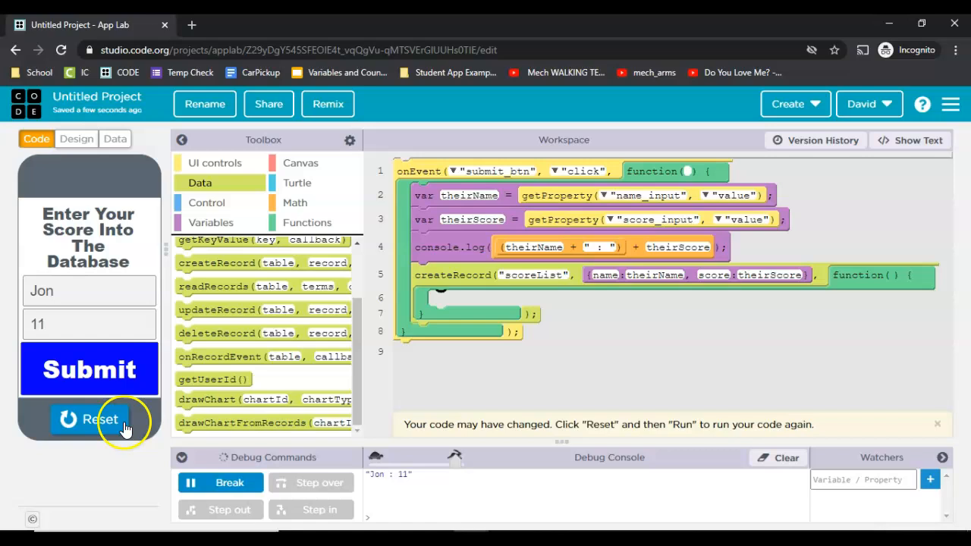
- Submit Peter with score 22 and inspect the quoted score in scoreList
{"action": "left_click", "coordinate": [89, 419]}
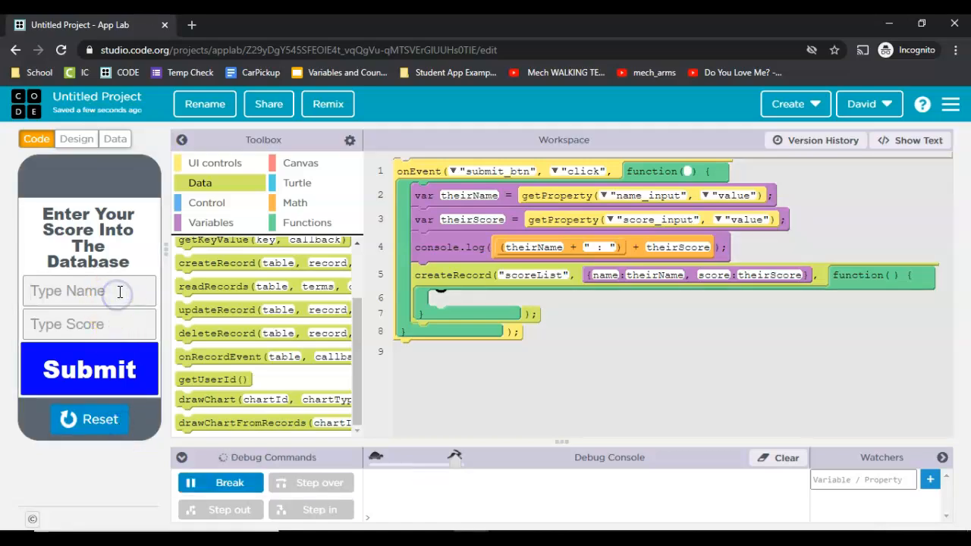
{"action": "type", "text": "Peter"}
{"action": "type", "text": "22"}
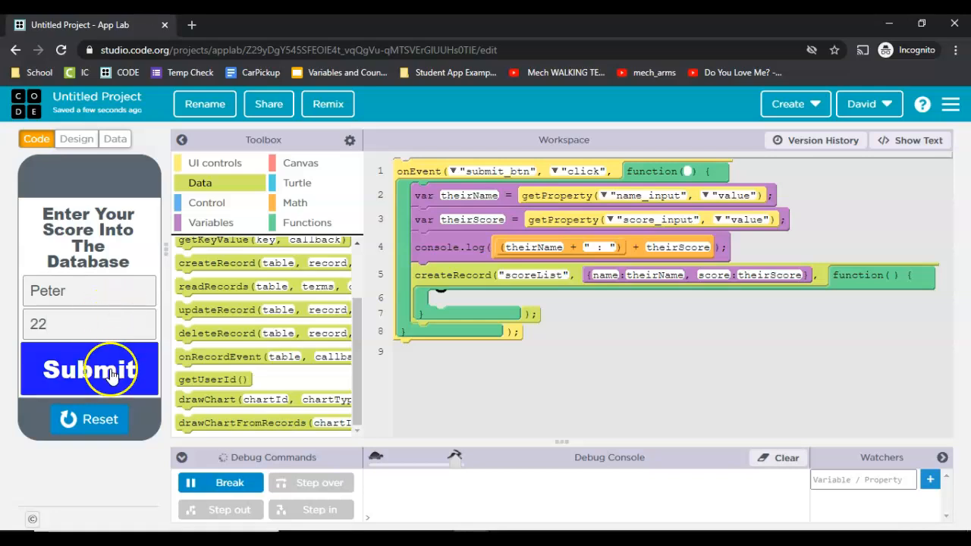
{"action": "left_click", "coordinate": [115, 139]}
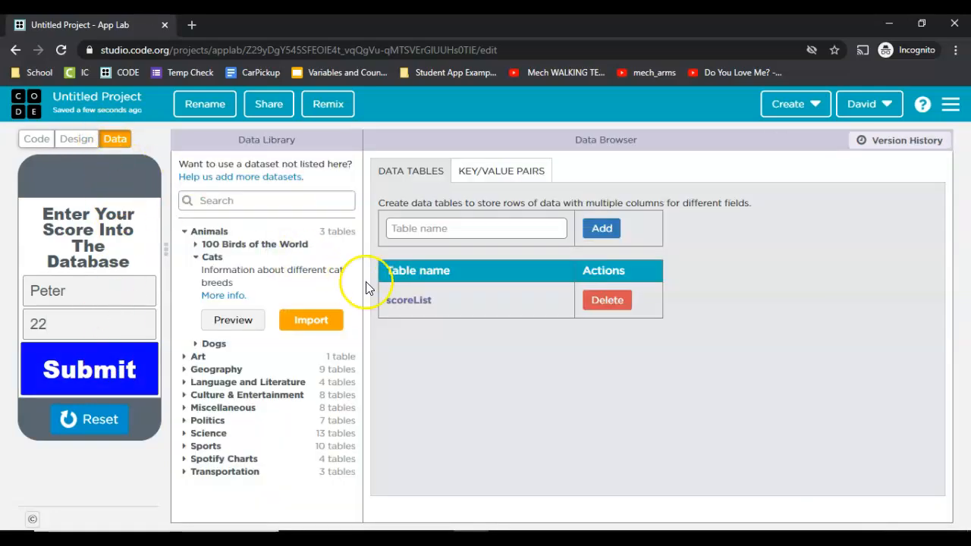
{"action": "left_click", "coordinate": [408, 300]}
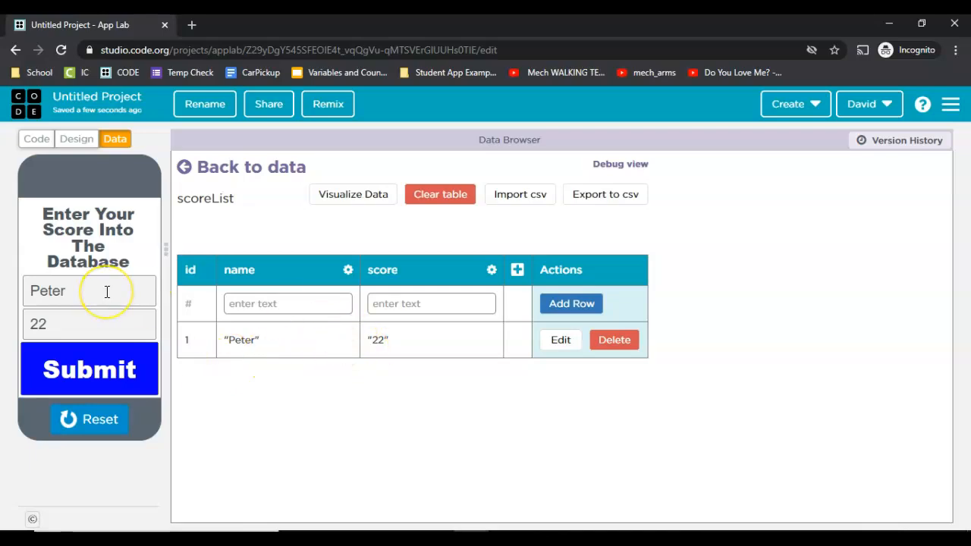
{"action": "double_click", "coordinate": [377, 339]}
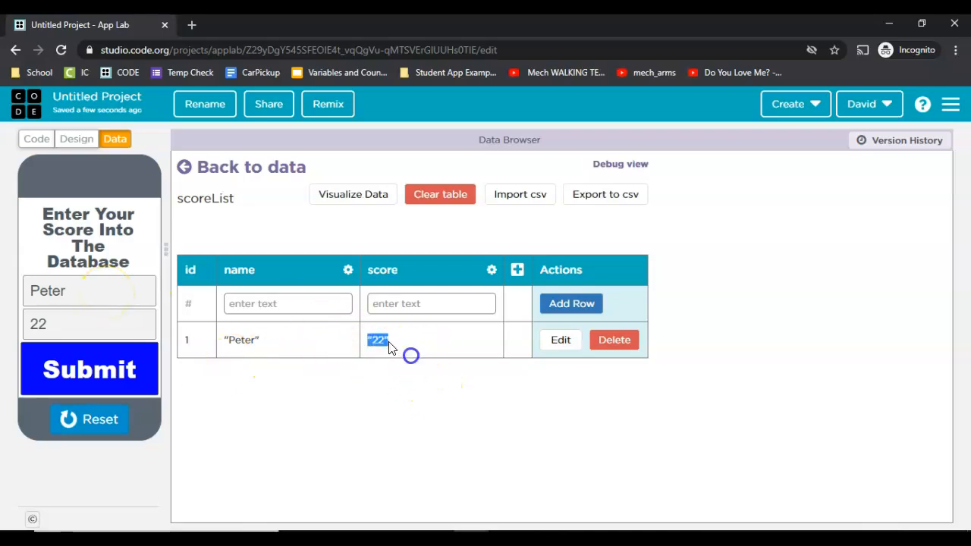
{"action": "left_click", "coordinate": [36, 139]}
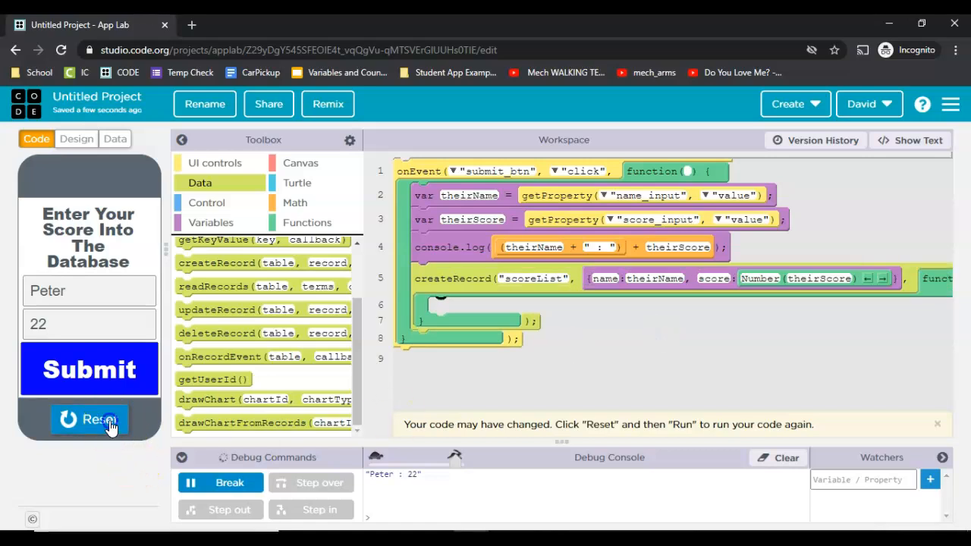
- Rerun the app, submit Angela with numeric score 13, then return to the code workspace
{"action": "left_click", "coordinate": [89, 420]}
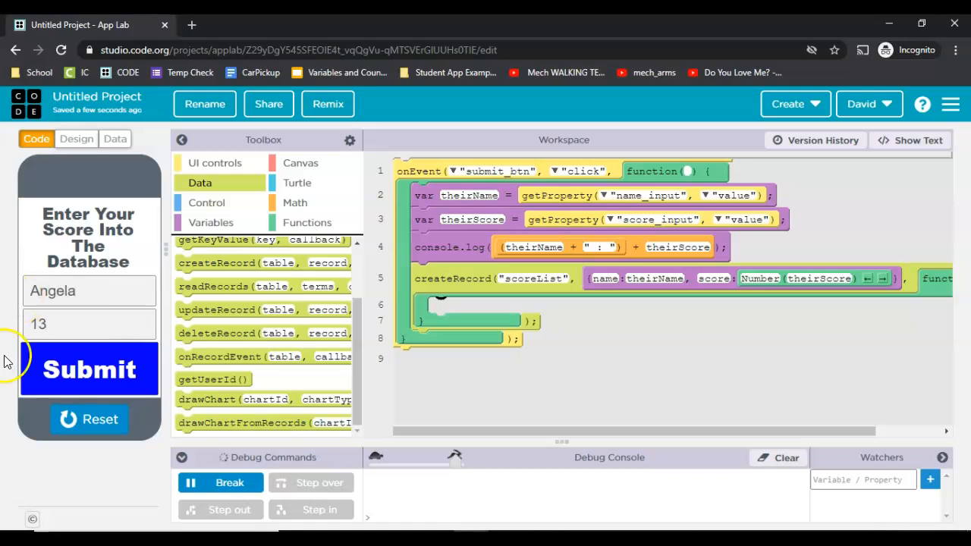
{"action": "left_click", "coordinate": [114, 139]}
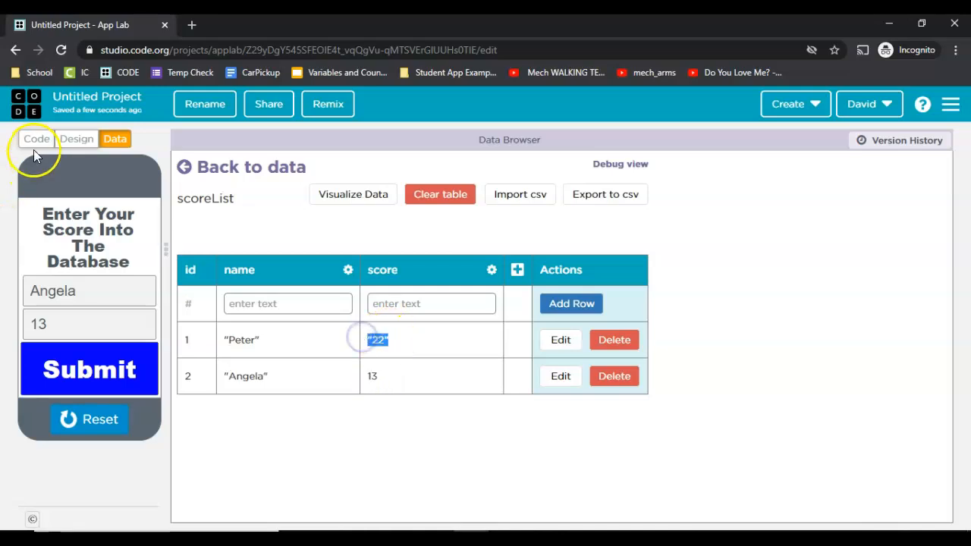
{"action": "left_click", "coordinate": [36, 139]}
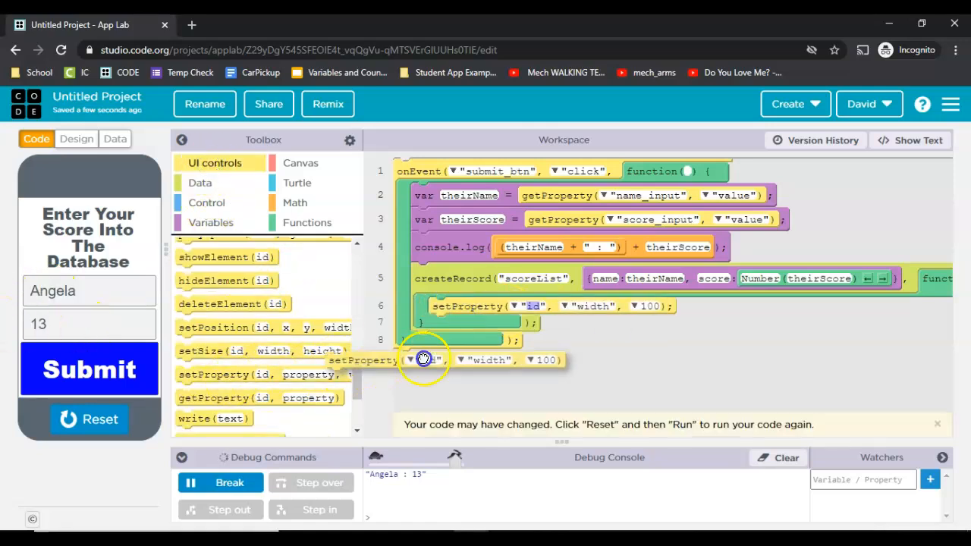
- Add a second setProperty so the callback sets name_input and score_input text to empty
{"action": "left_click_drag", "start_coordinate": [423, 358], "coordinate": [514, 323]}
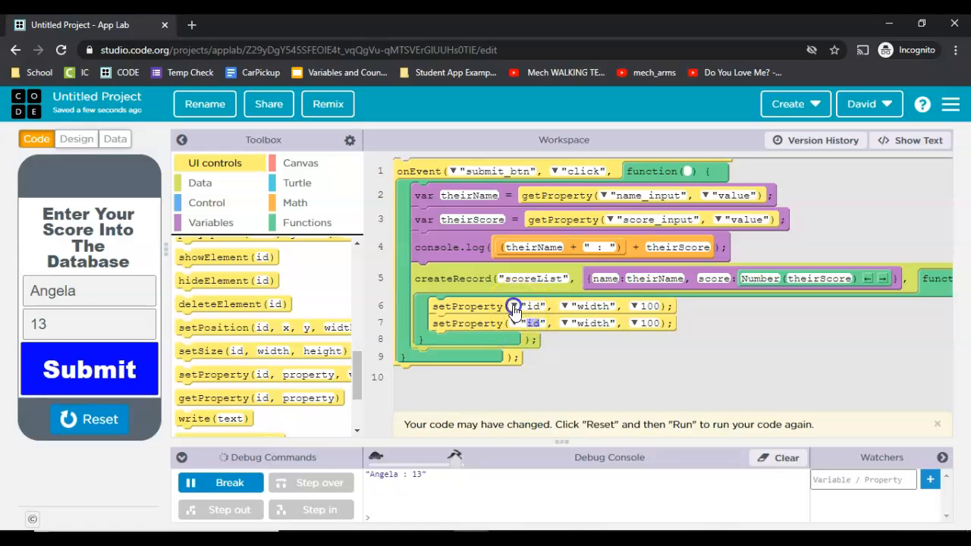
{"action": "left_click", "coordinate": [537, 323]}
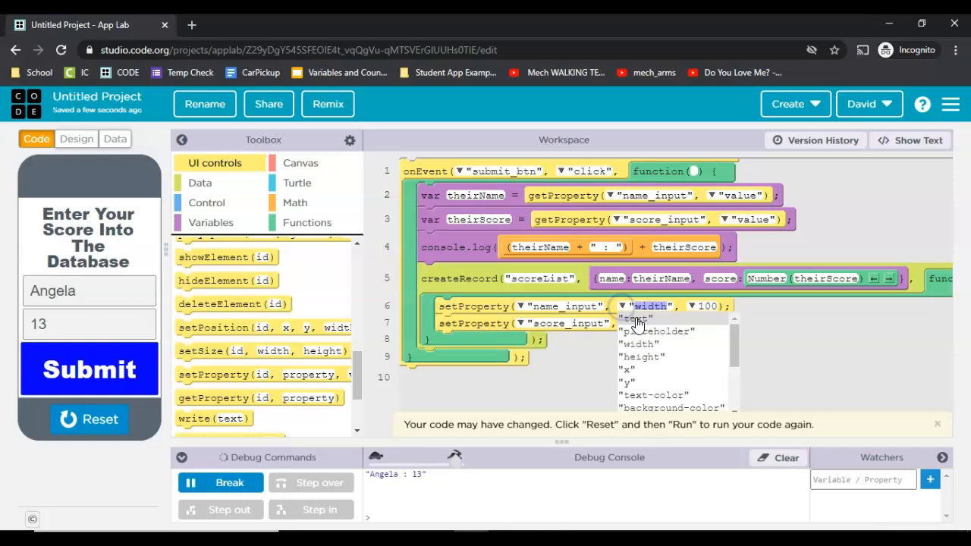
{"action": "left_click", "coordinate": [633, 318]}
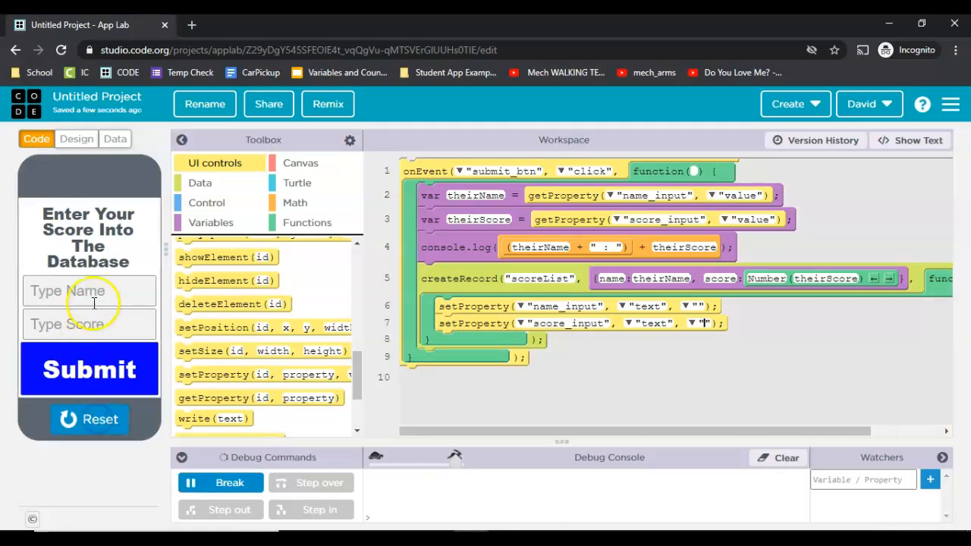
{"action": "type", "text": "Ric"}
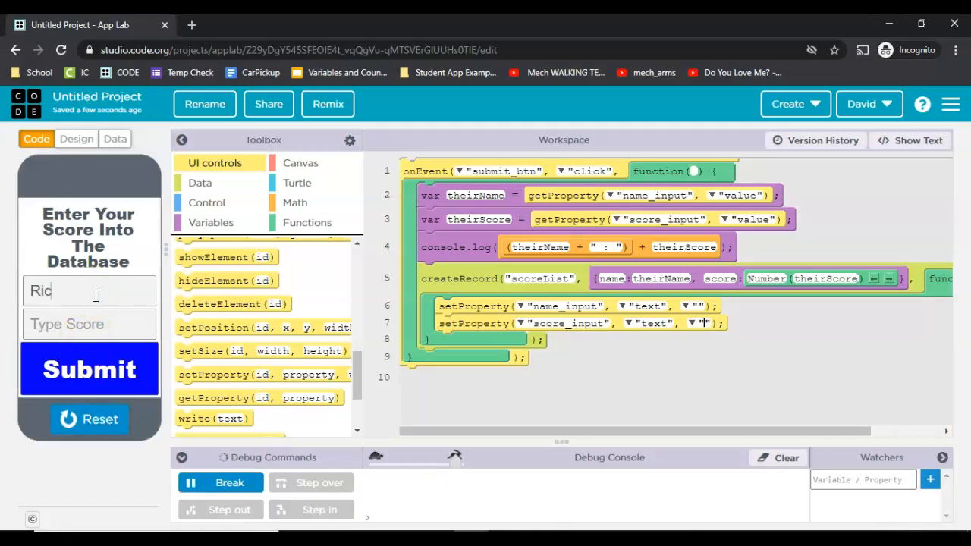
- Submit scores for Rick, Paul, Cash and Elephant (3.5), then view the scoreList records
{"action": "left_click", "coordinate": [88, 370]}
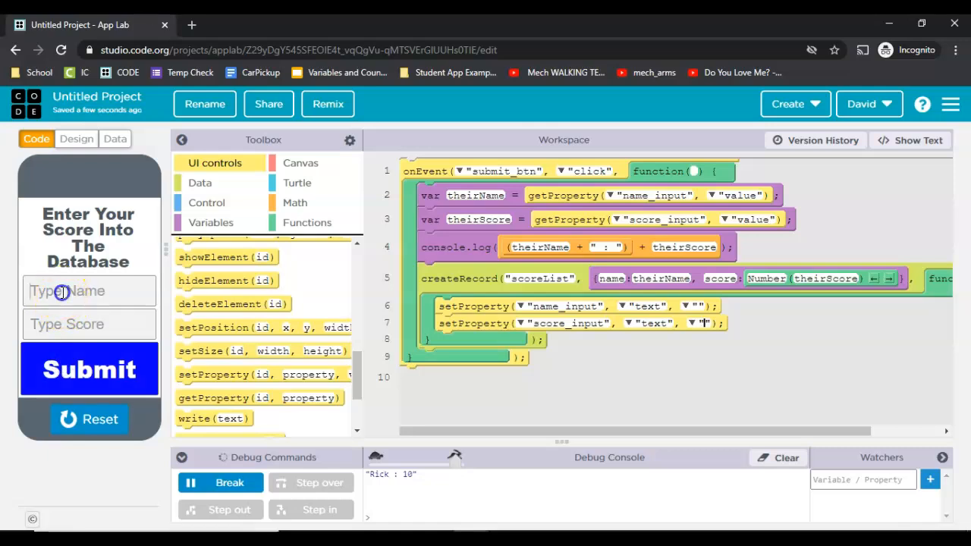
{"action": "type", "text": "Pa"}
{"action": "left_click", "coordinate": [90, 324]}
{"action": "type", "text": "3.5"}
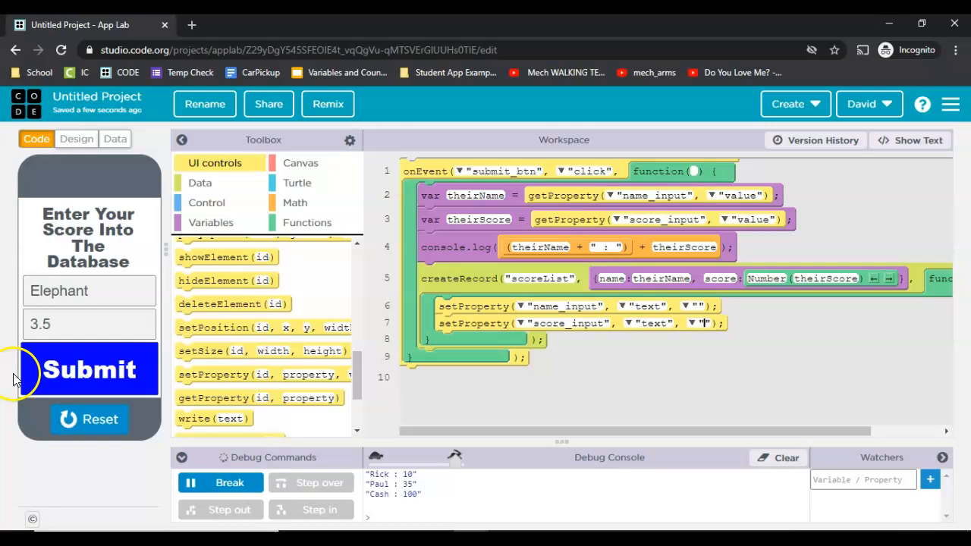
{"action": "left_click", "coordinate": [89, 369]}
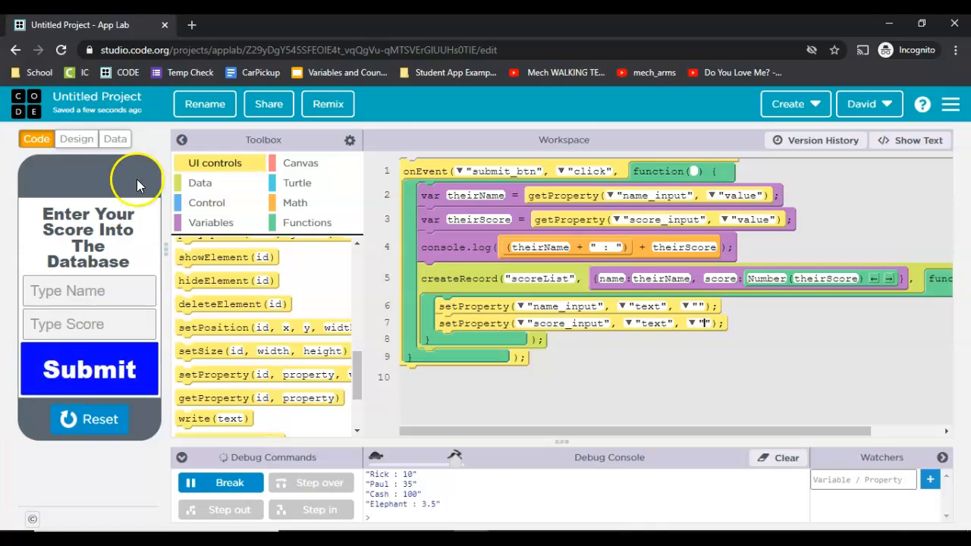
{"action": "left_click", "coordinate": [114, 138]}
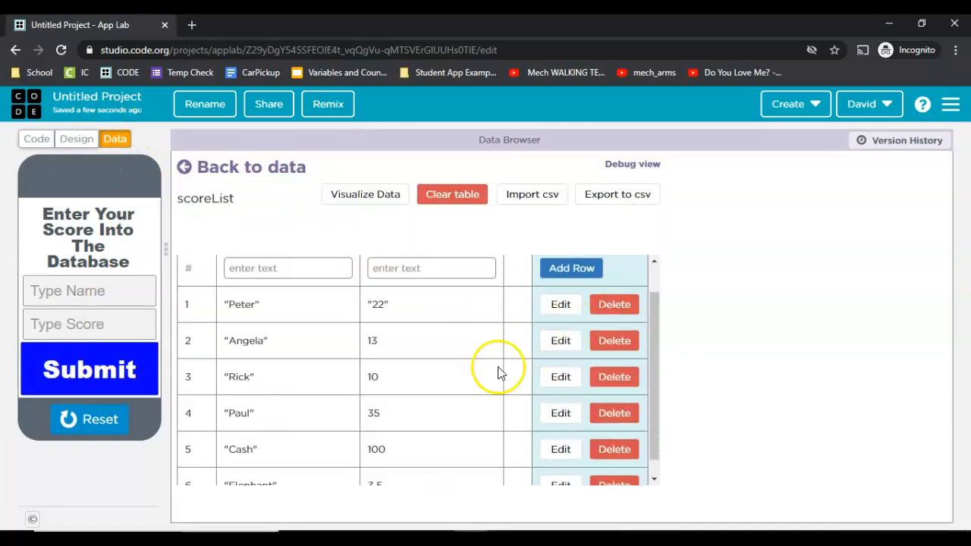